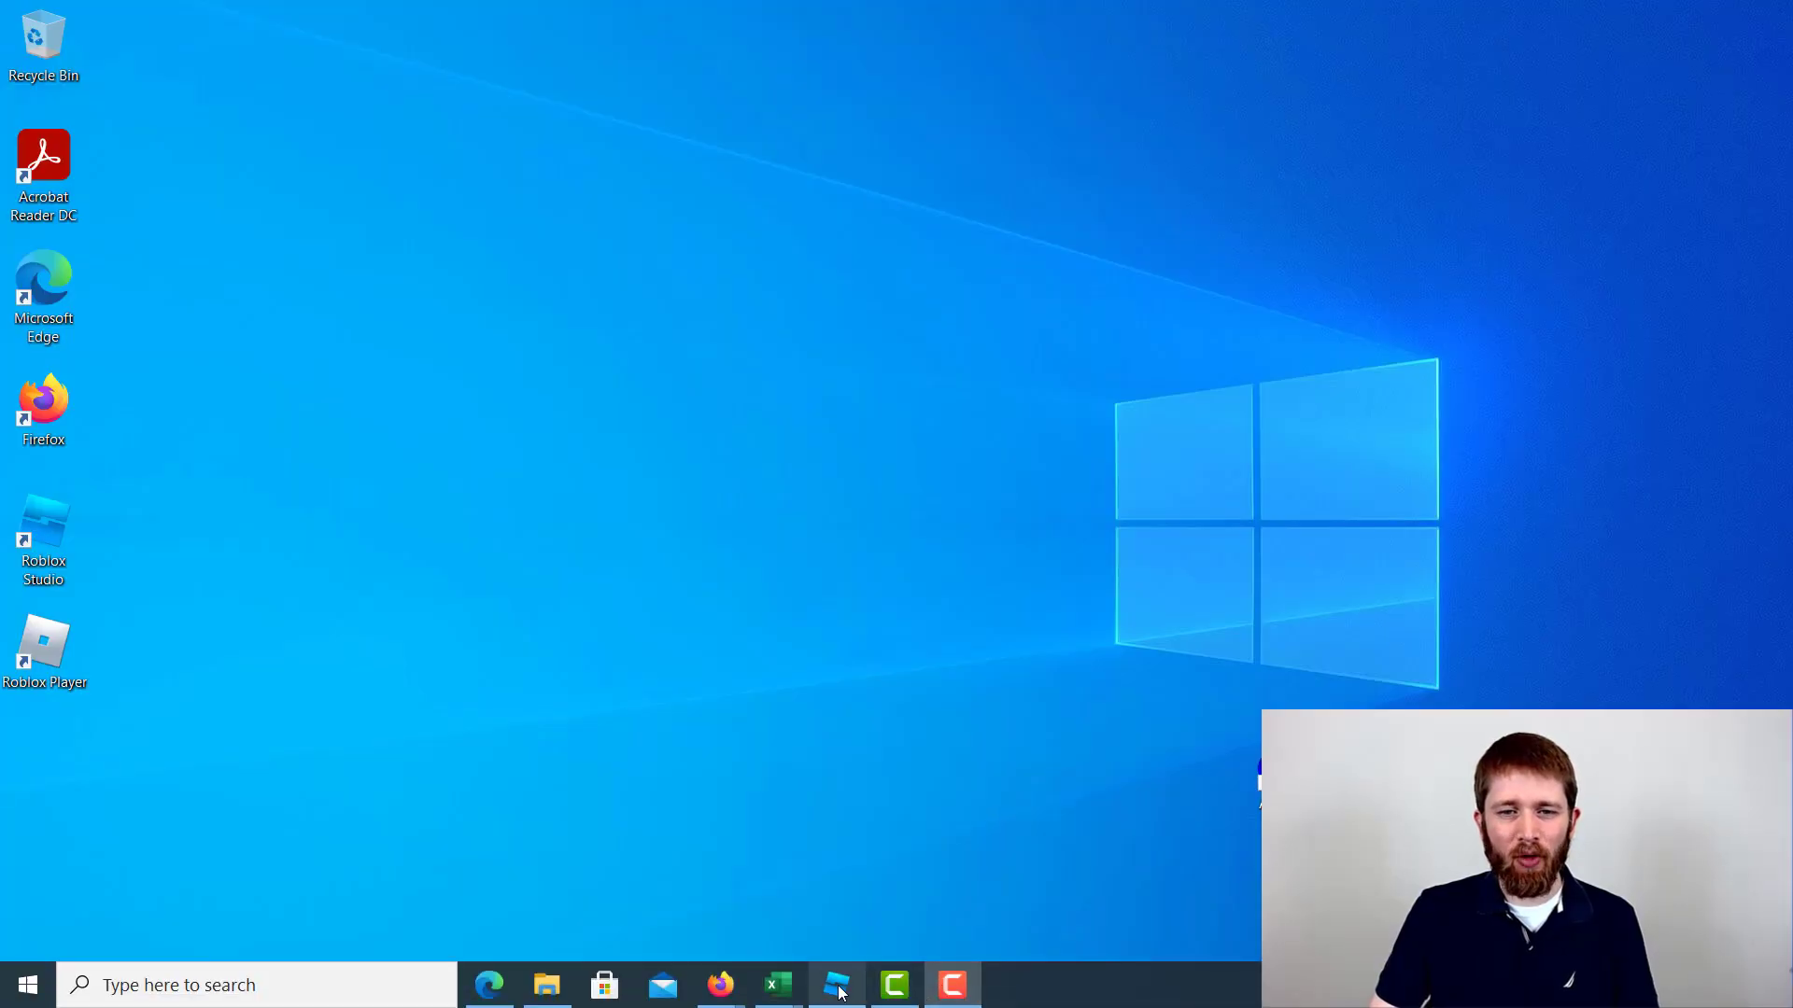
- Launch Roblox Studio from the taskbar icon to reach the new-game templates
{"action": "left_click", "coordinate": [837, 984]}
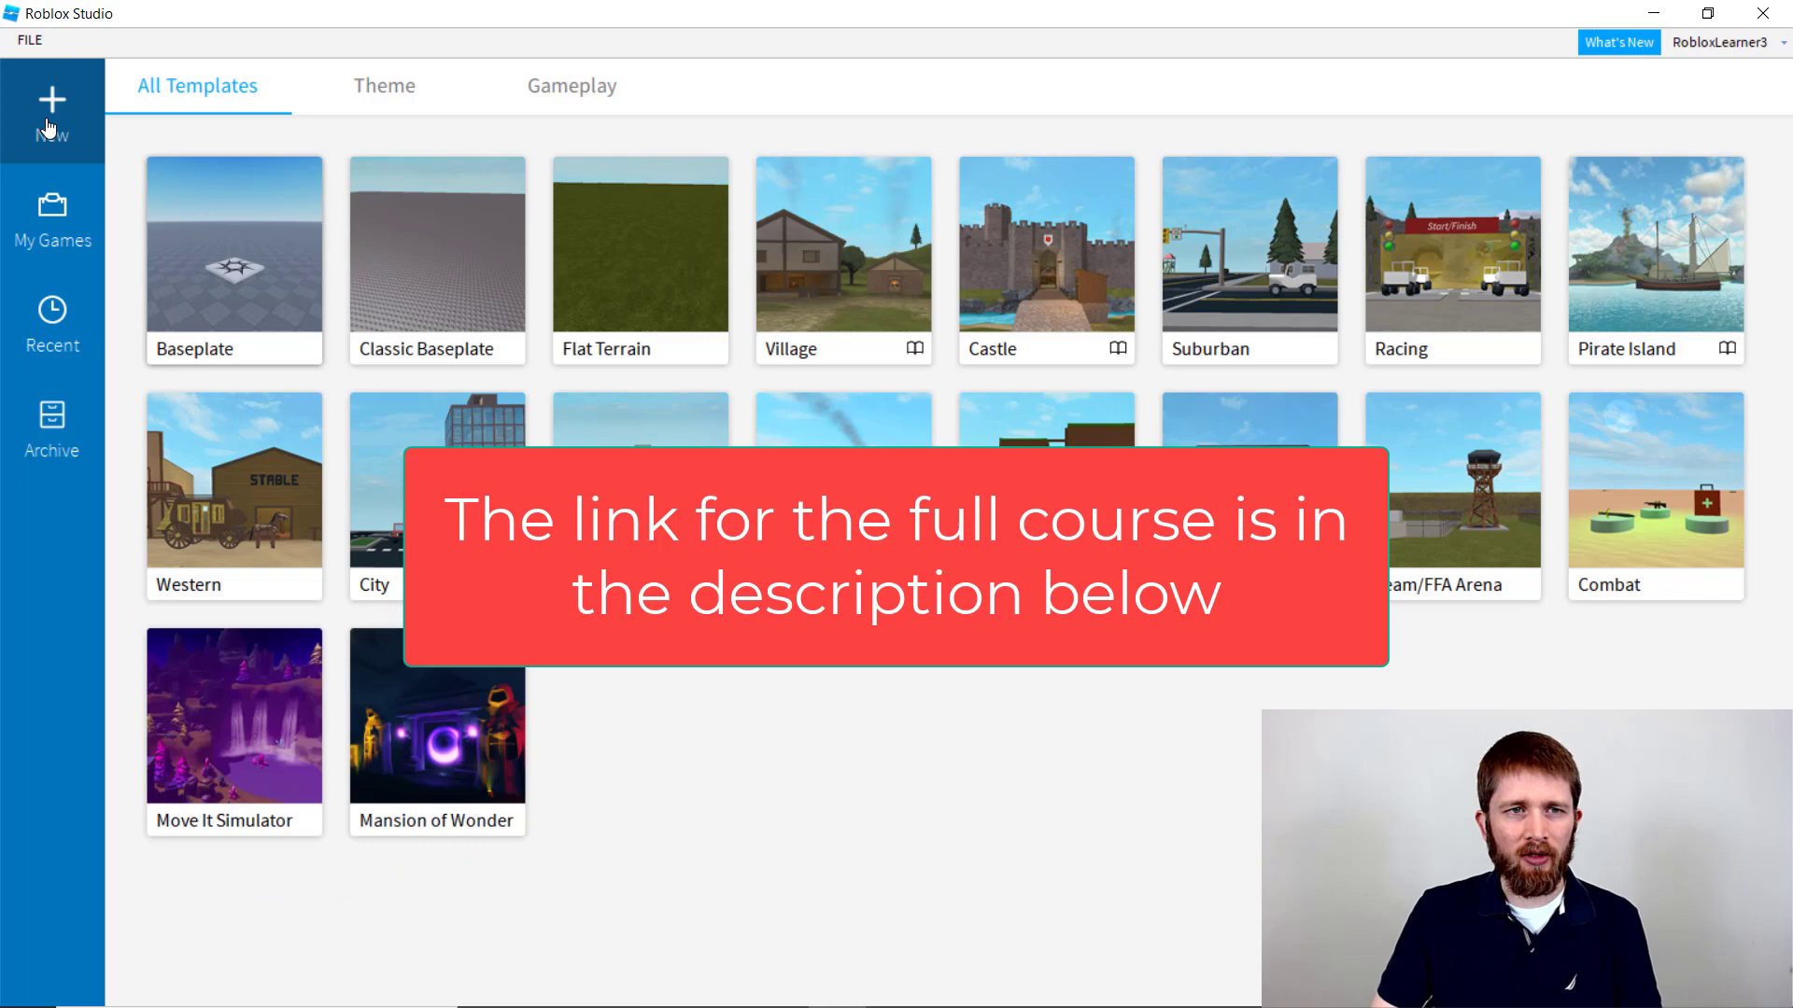
- Start a Baseplate game, look over the Model and View tabs, and show Properties
{"action": "left_click", "coordinate": [234, 260]}
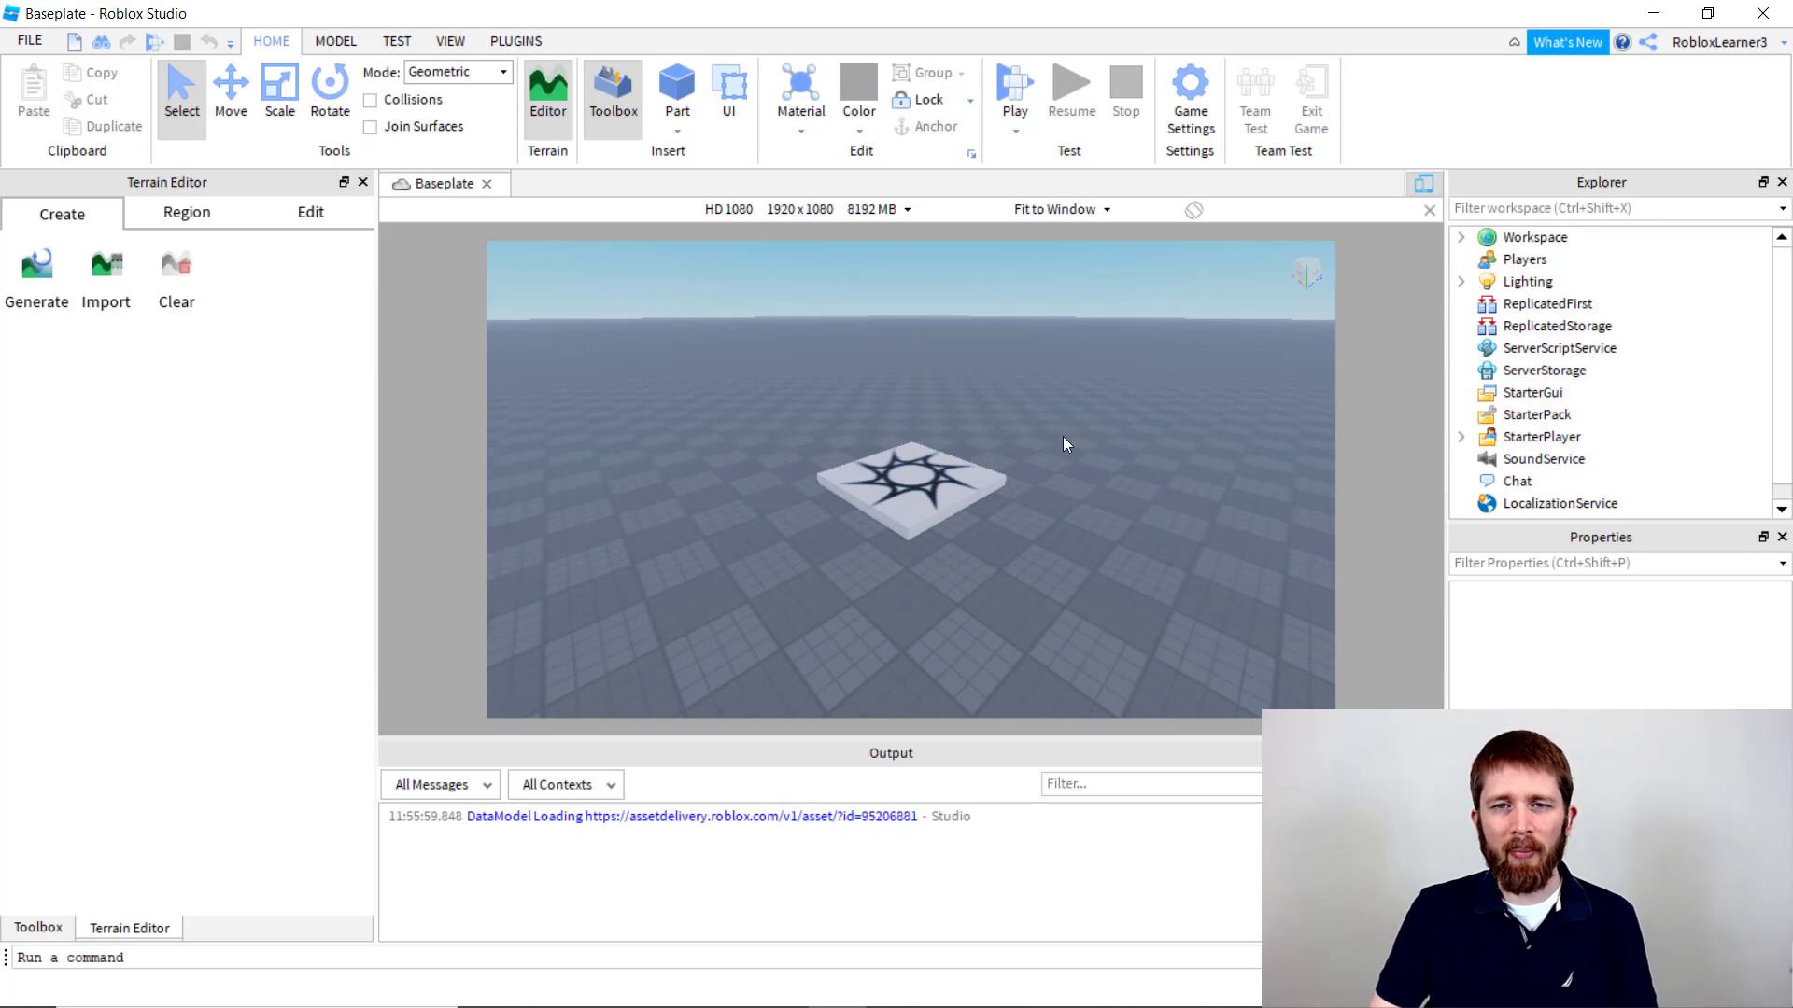
{"action": "mouse_move", "coordinate": [915, 377]}
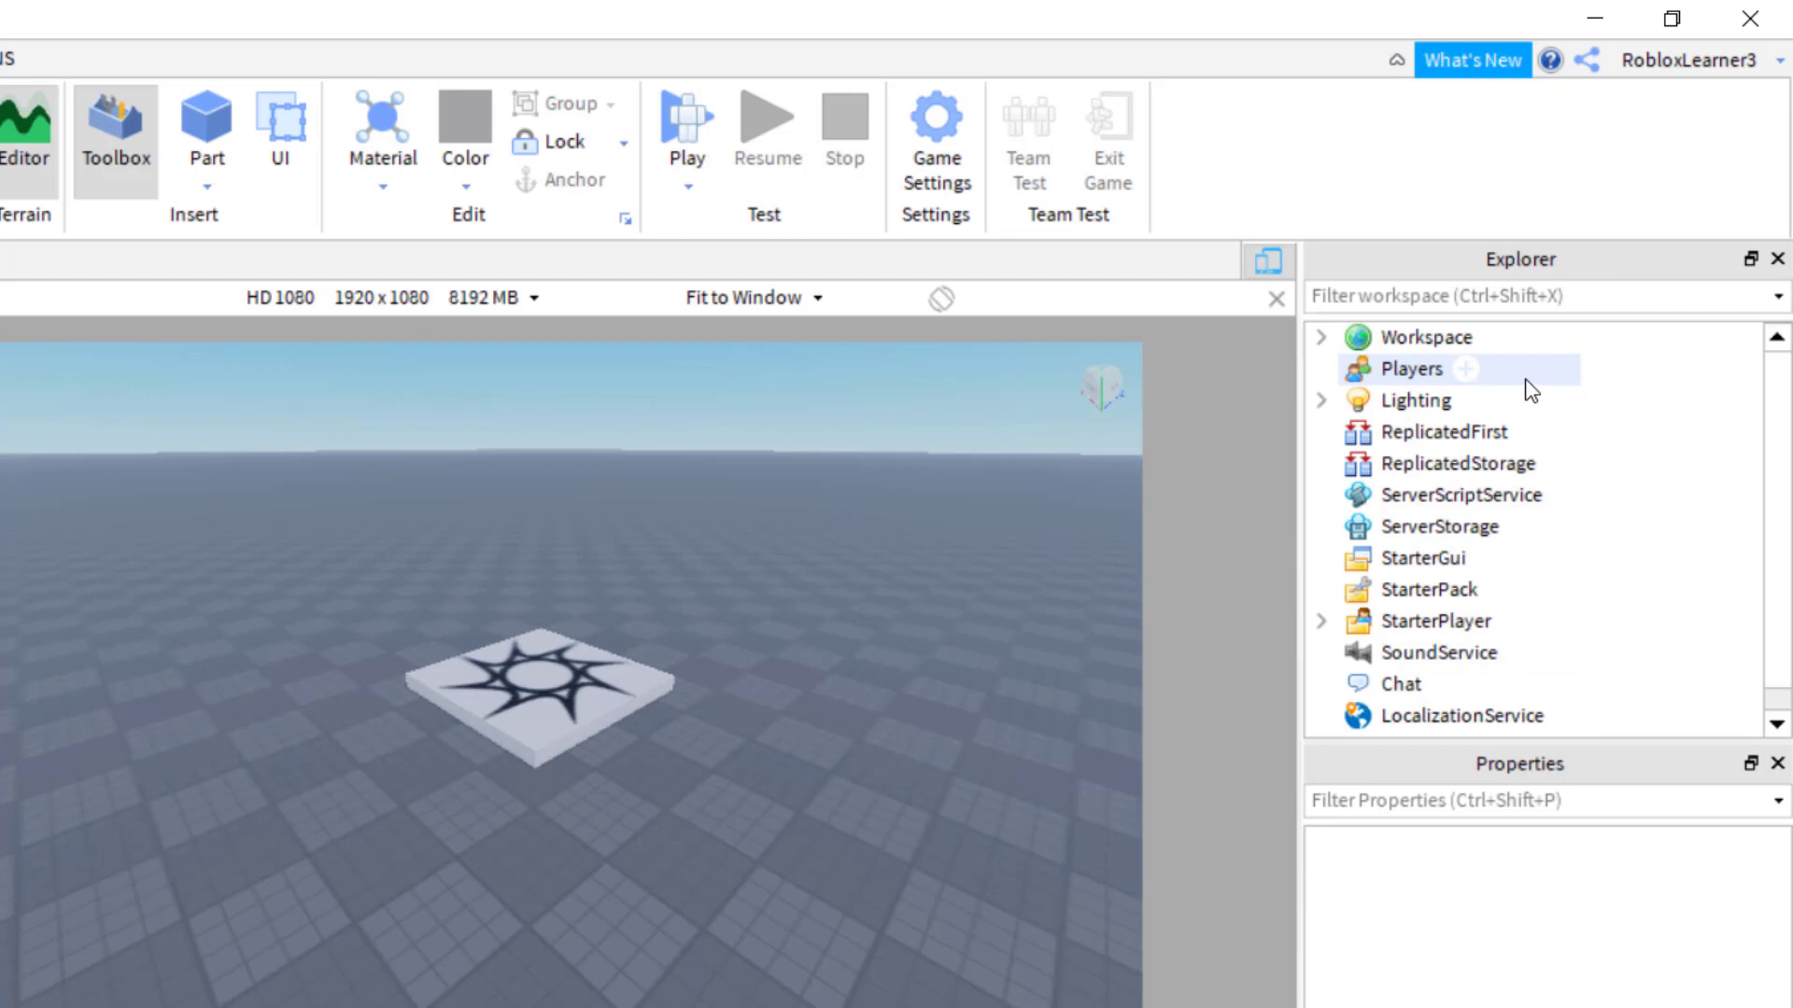
{"action": "left_click", "coordinate": [476, 58]}
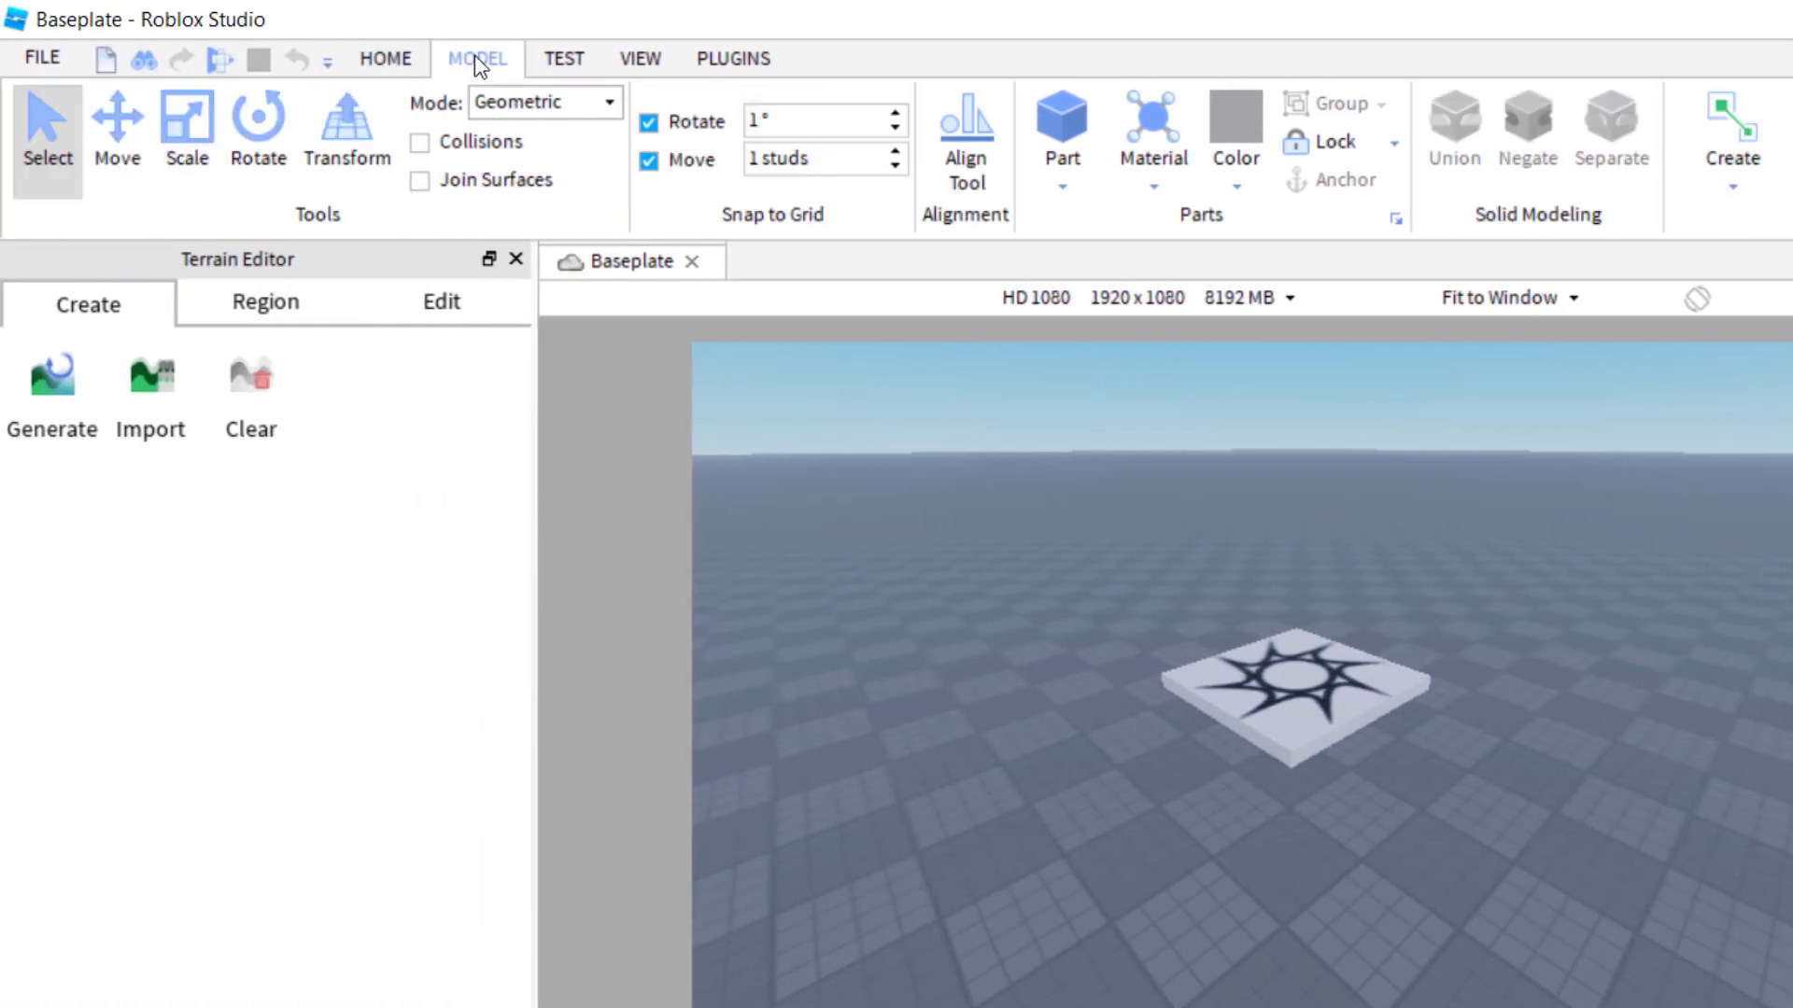
{"action": "left_click", "coordinate": [638, 58]}
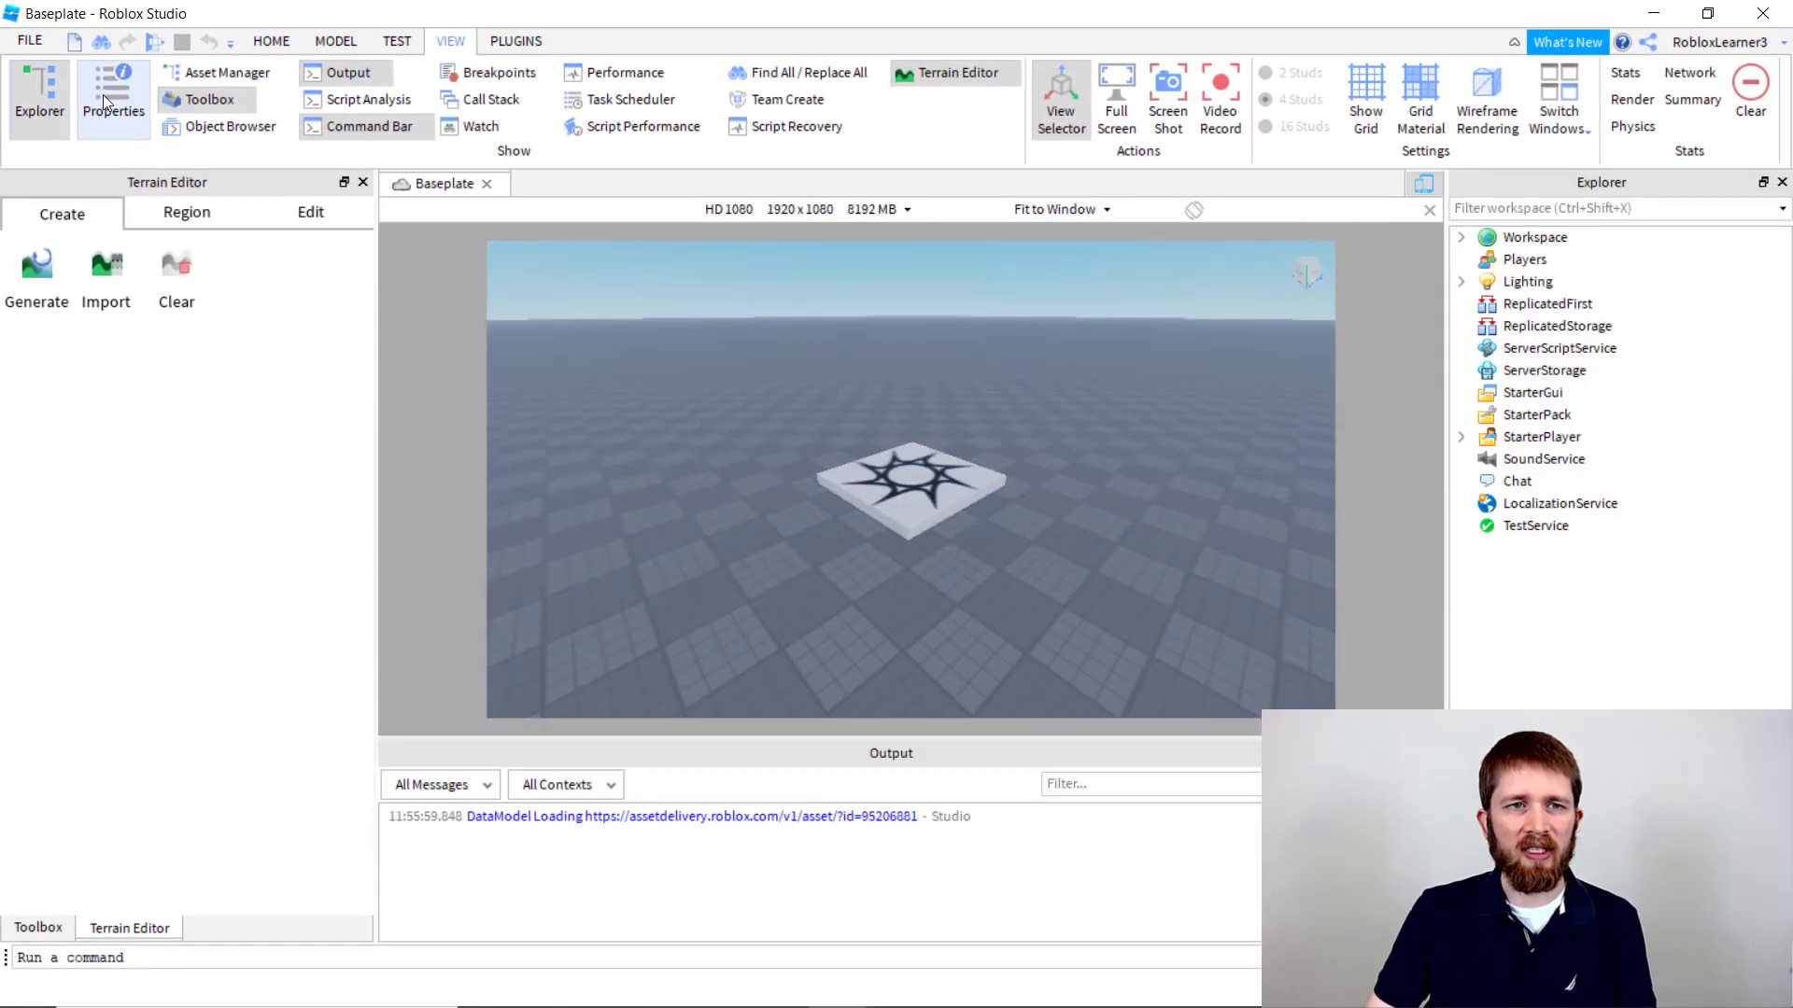
{"action": "left_click", "coordinate": [112, 96]}
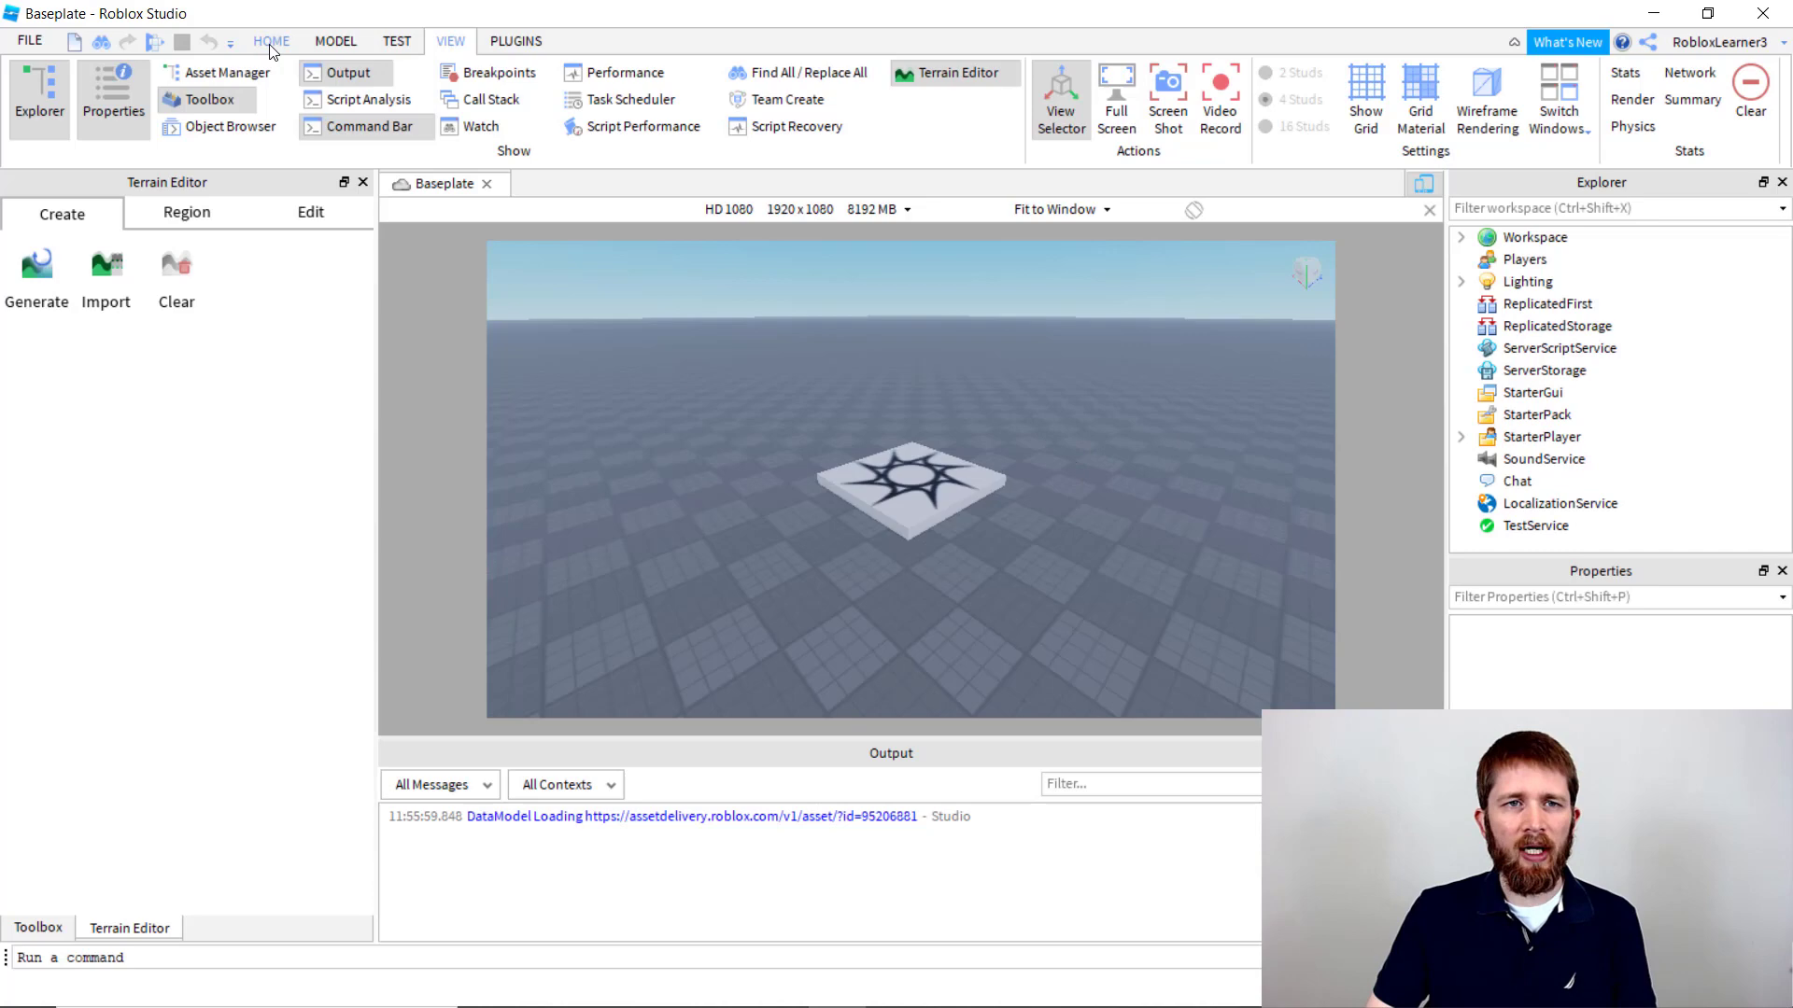
- Insert a Part block from the Home tab and drag it beside the spawn pad
{"action": "left_click", "coordinate": [271, 40]}
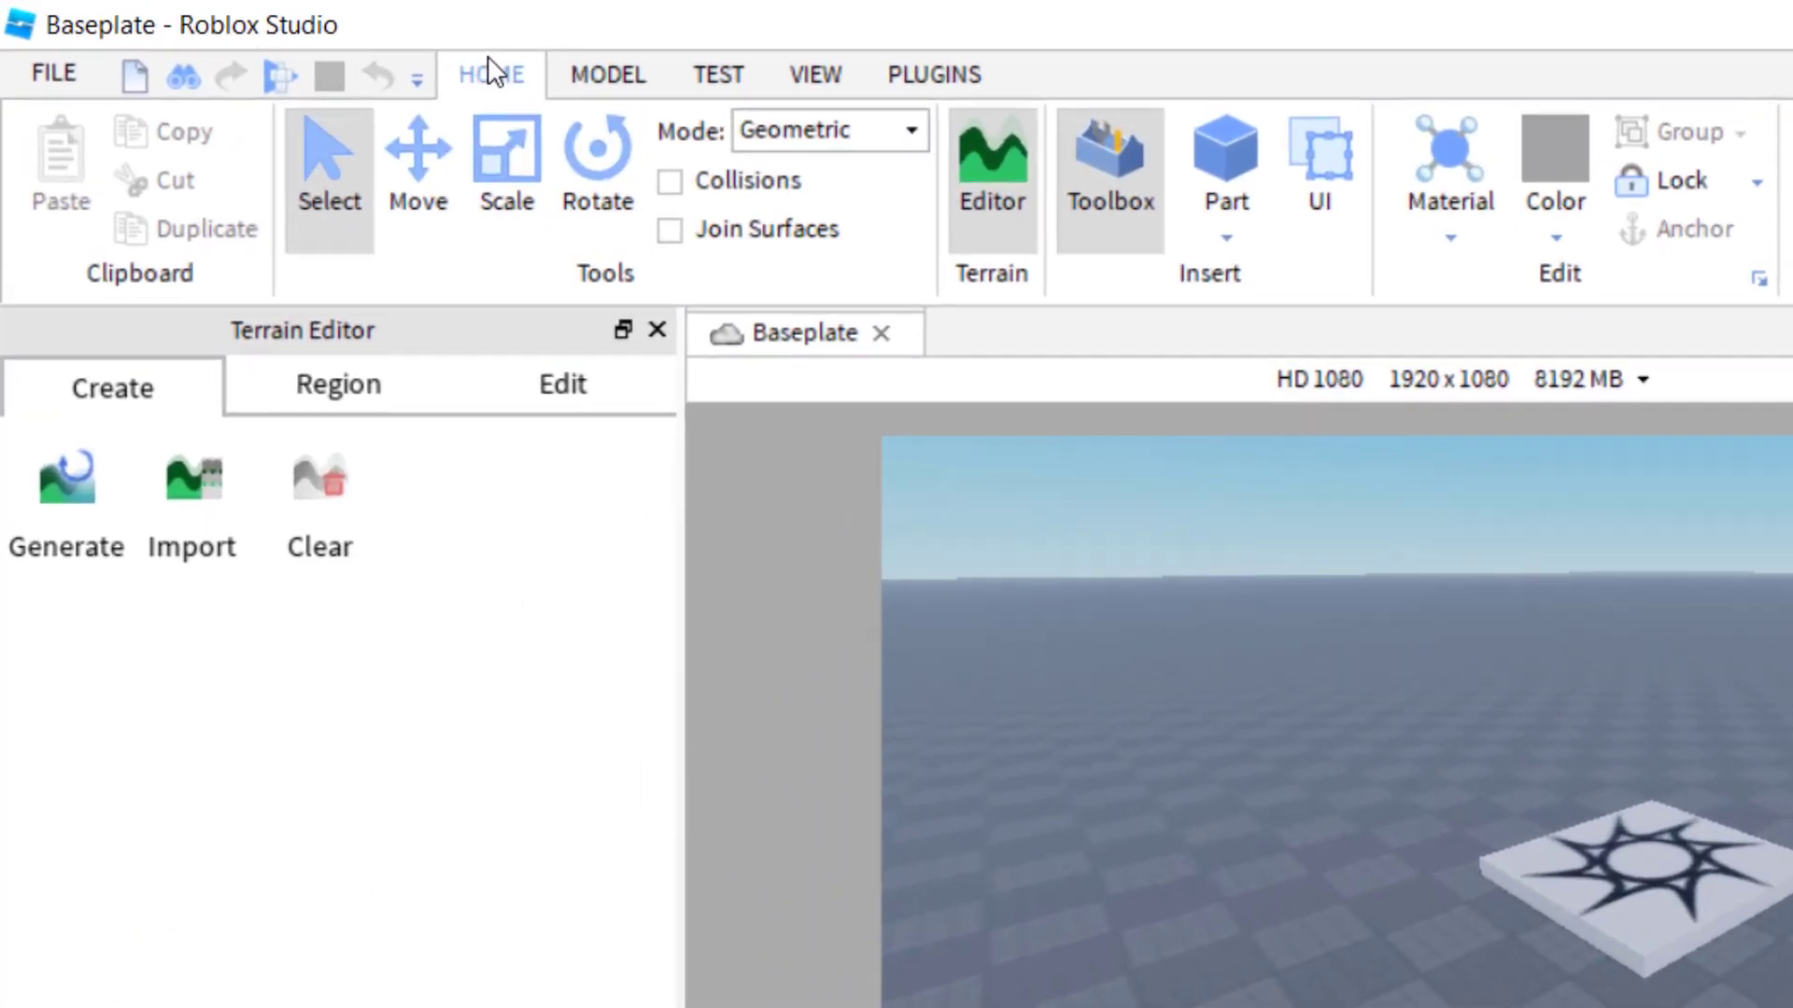
{"action": "mouse_move", "coordinate": [1224, 172]}
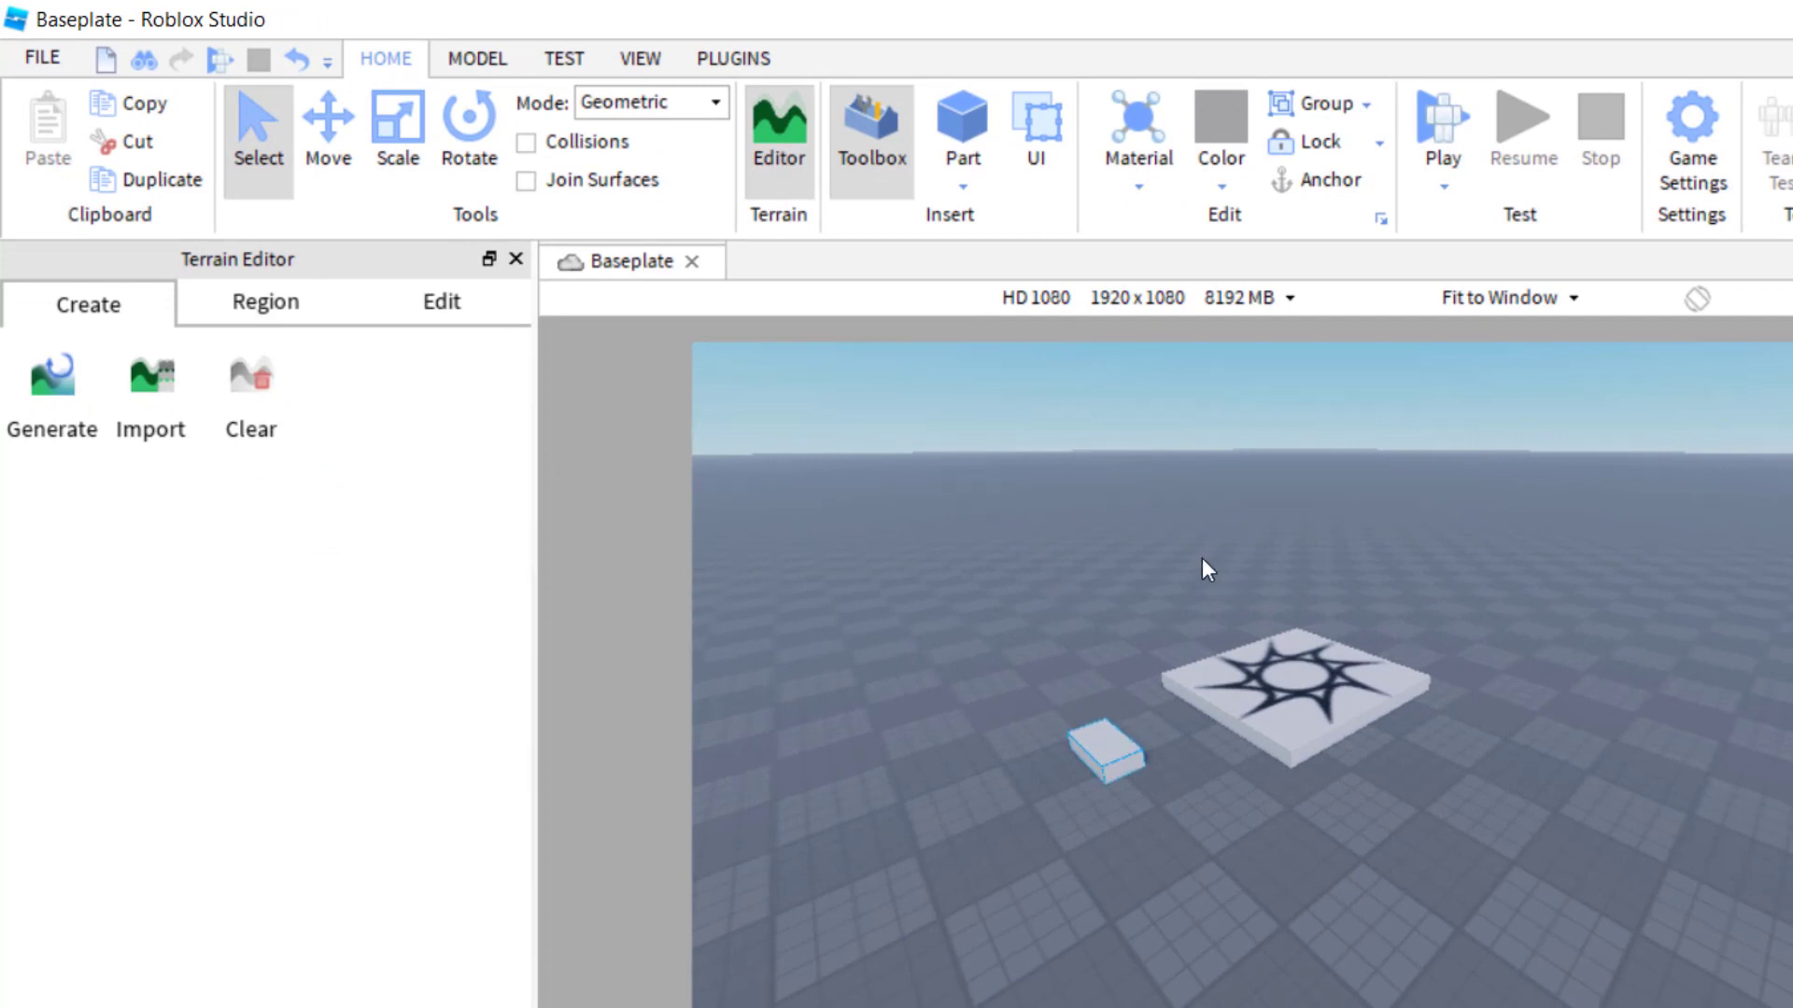
{"action": "mouse_move", "coordinate": [1171, 657]}
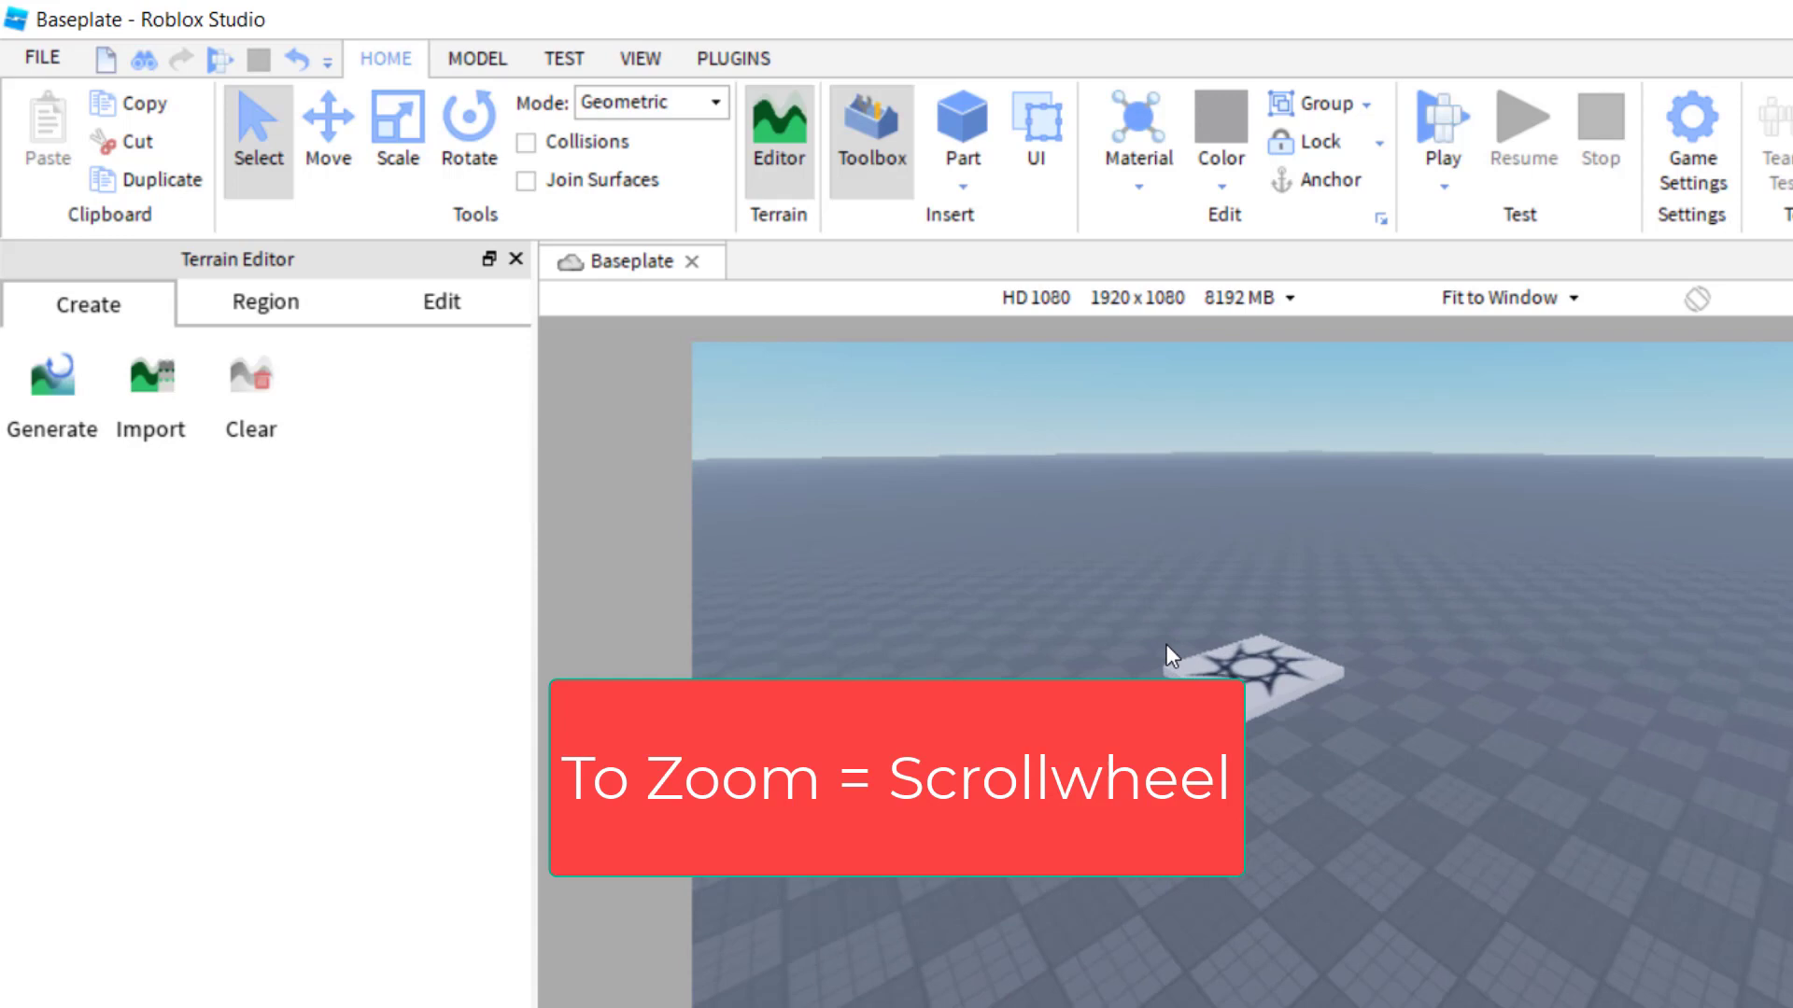
{"action": "scroll", "scroll_direction": "down", "scroll_amount": 3}
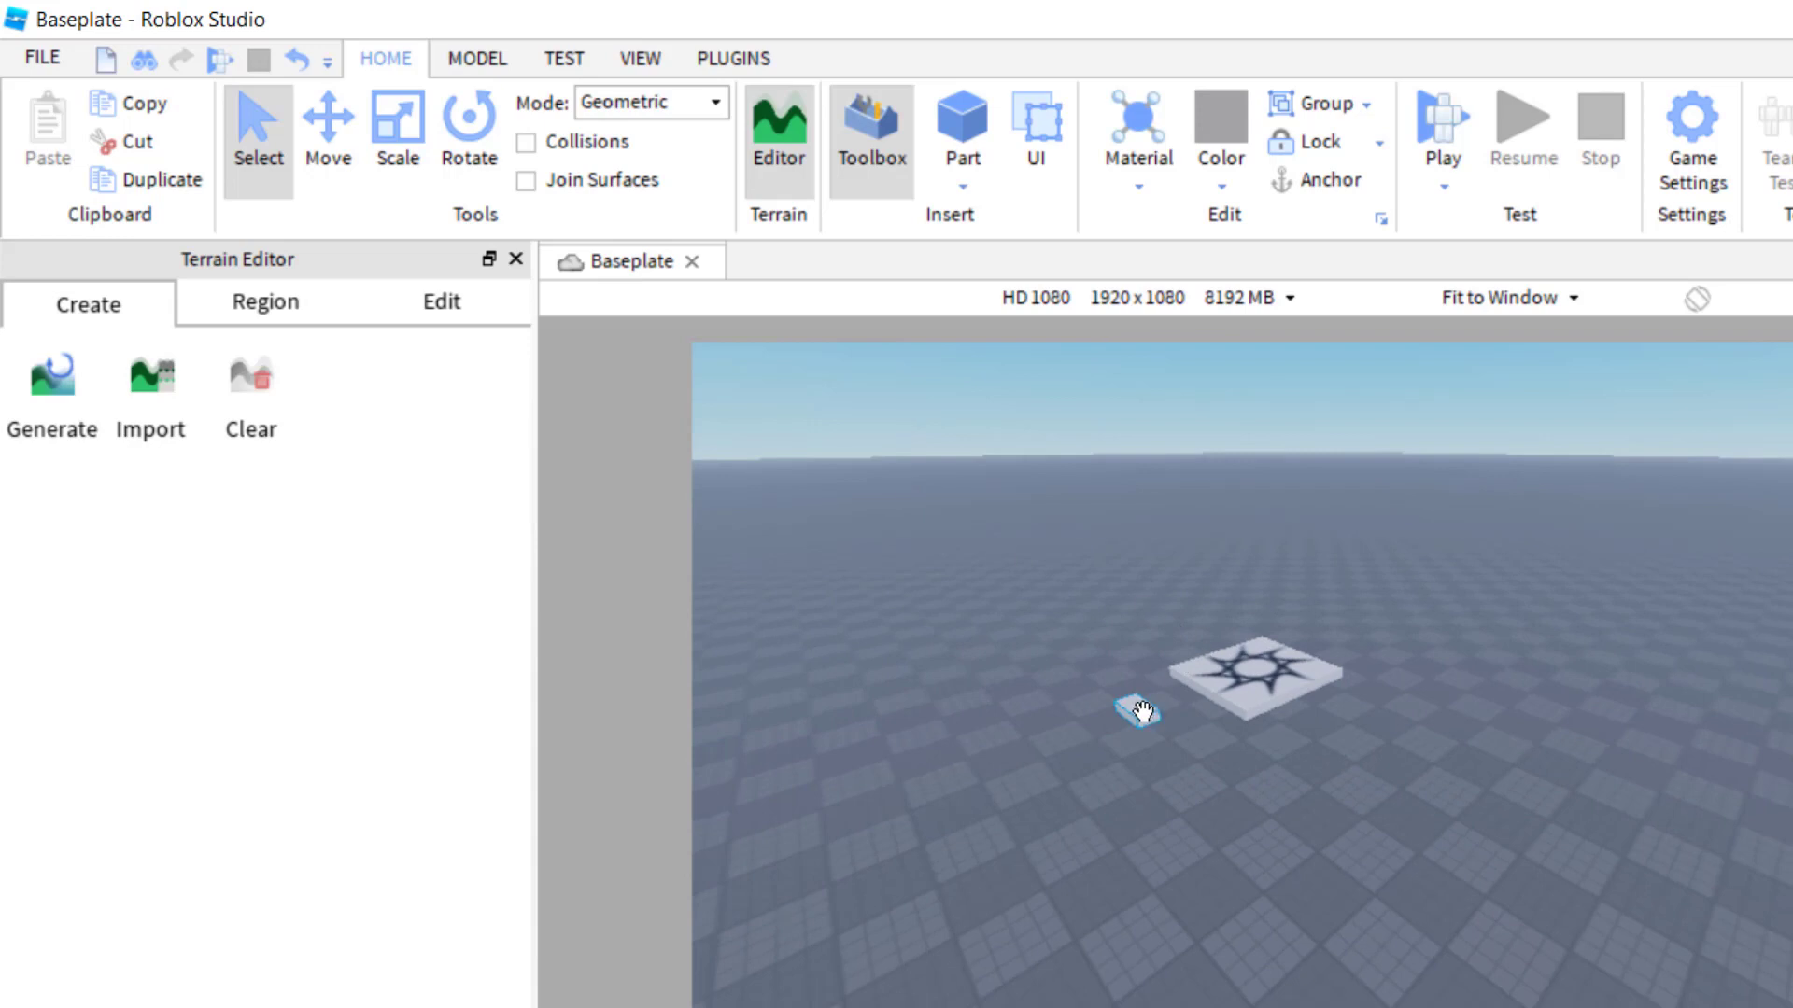
{"action": "left_click_drag", "start_coordinate": [1136, 710], "coordinate": [1438, 728]}
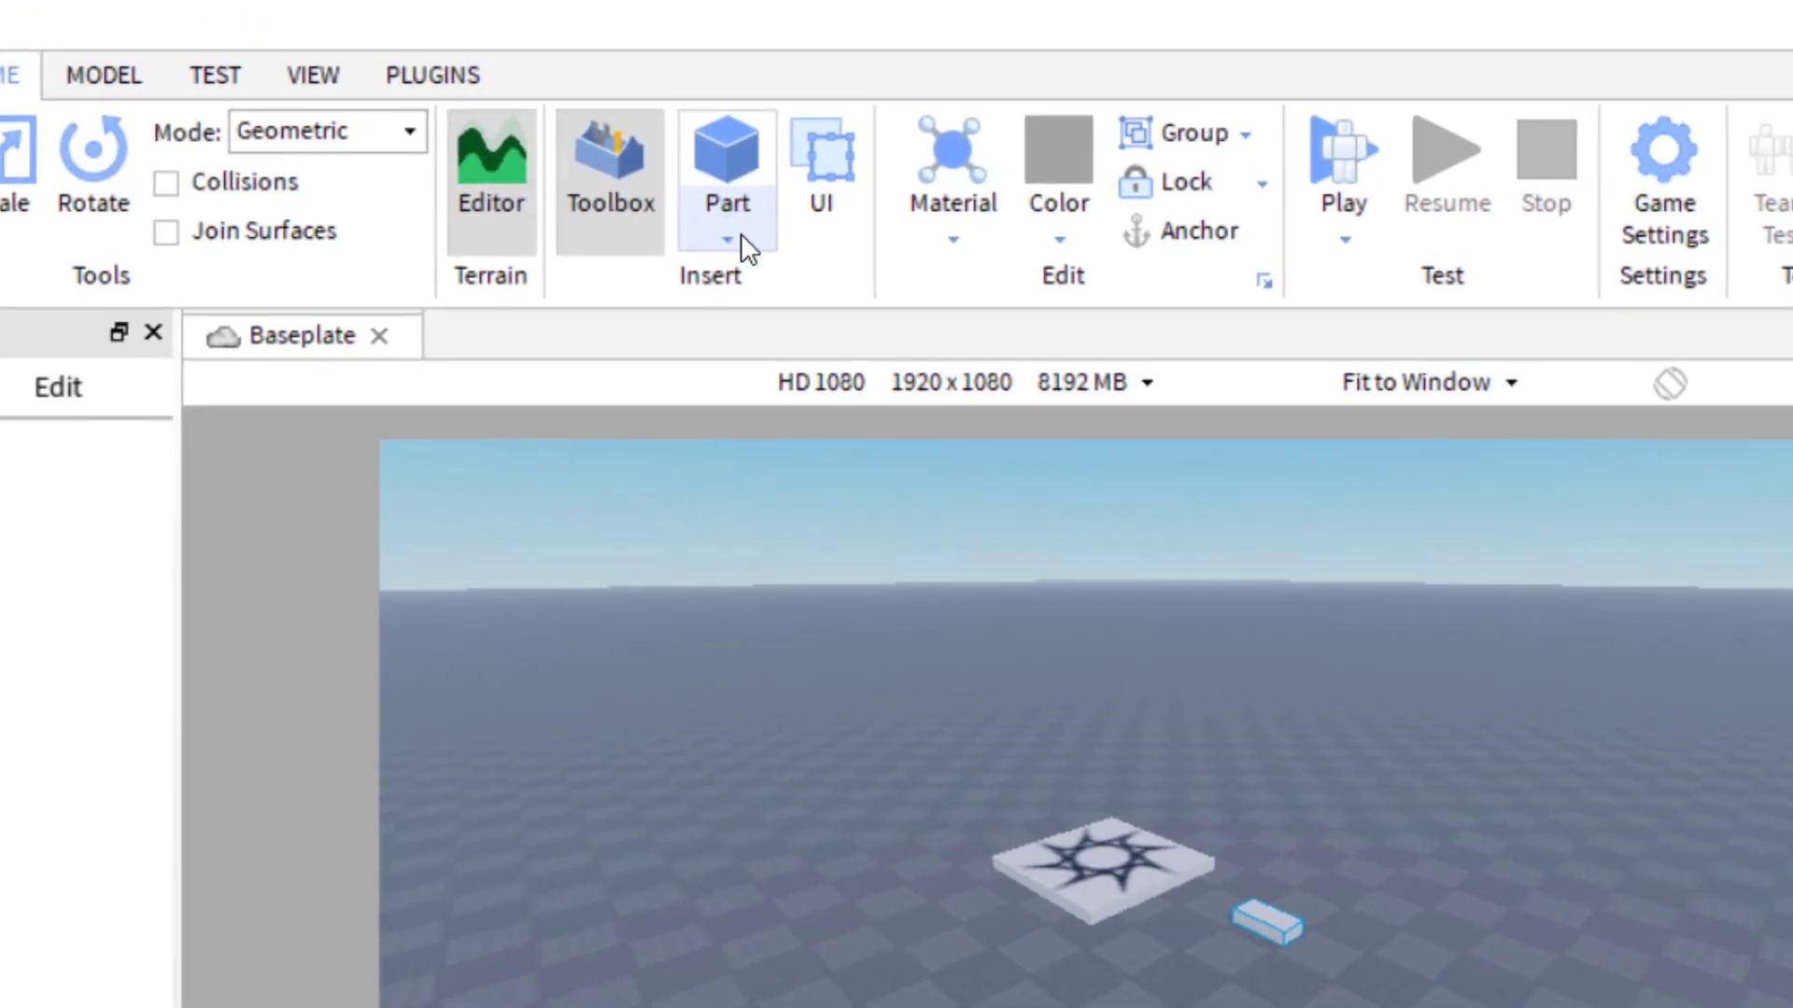
- Insert a Sphere part from the Part shape dropdown near the block
{"action": "left_click", "coordinate": [821, 160]}
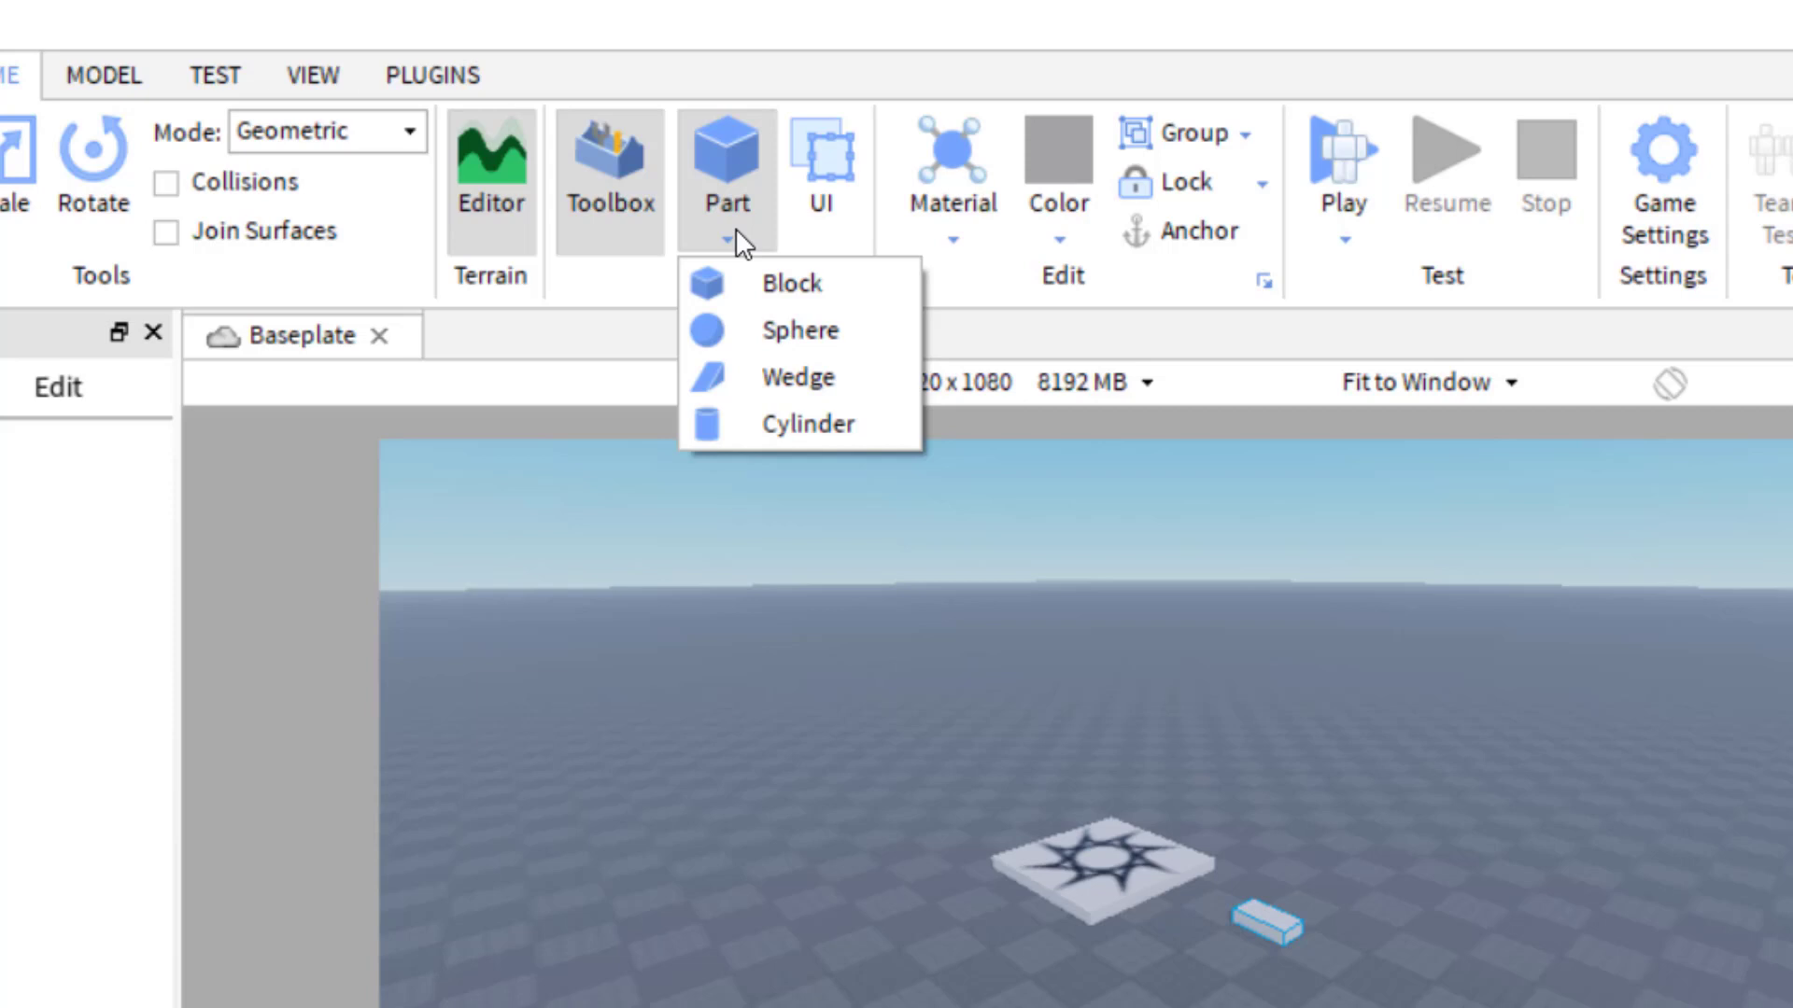
{"action": "mouse_move", "coordinate": [777, 284]}
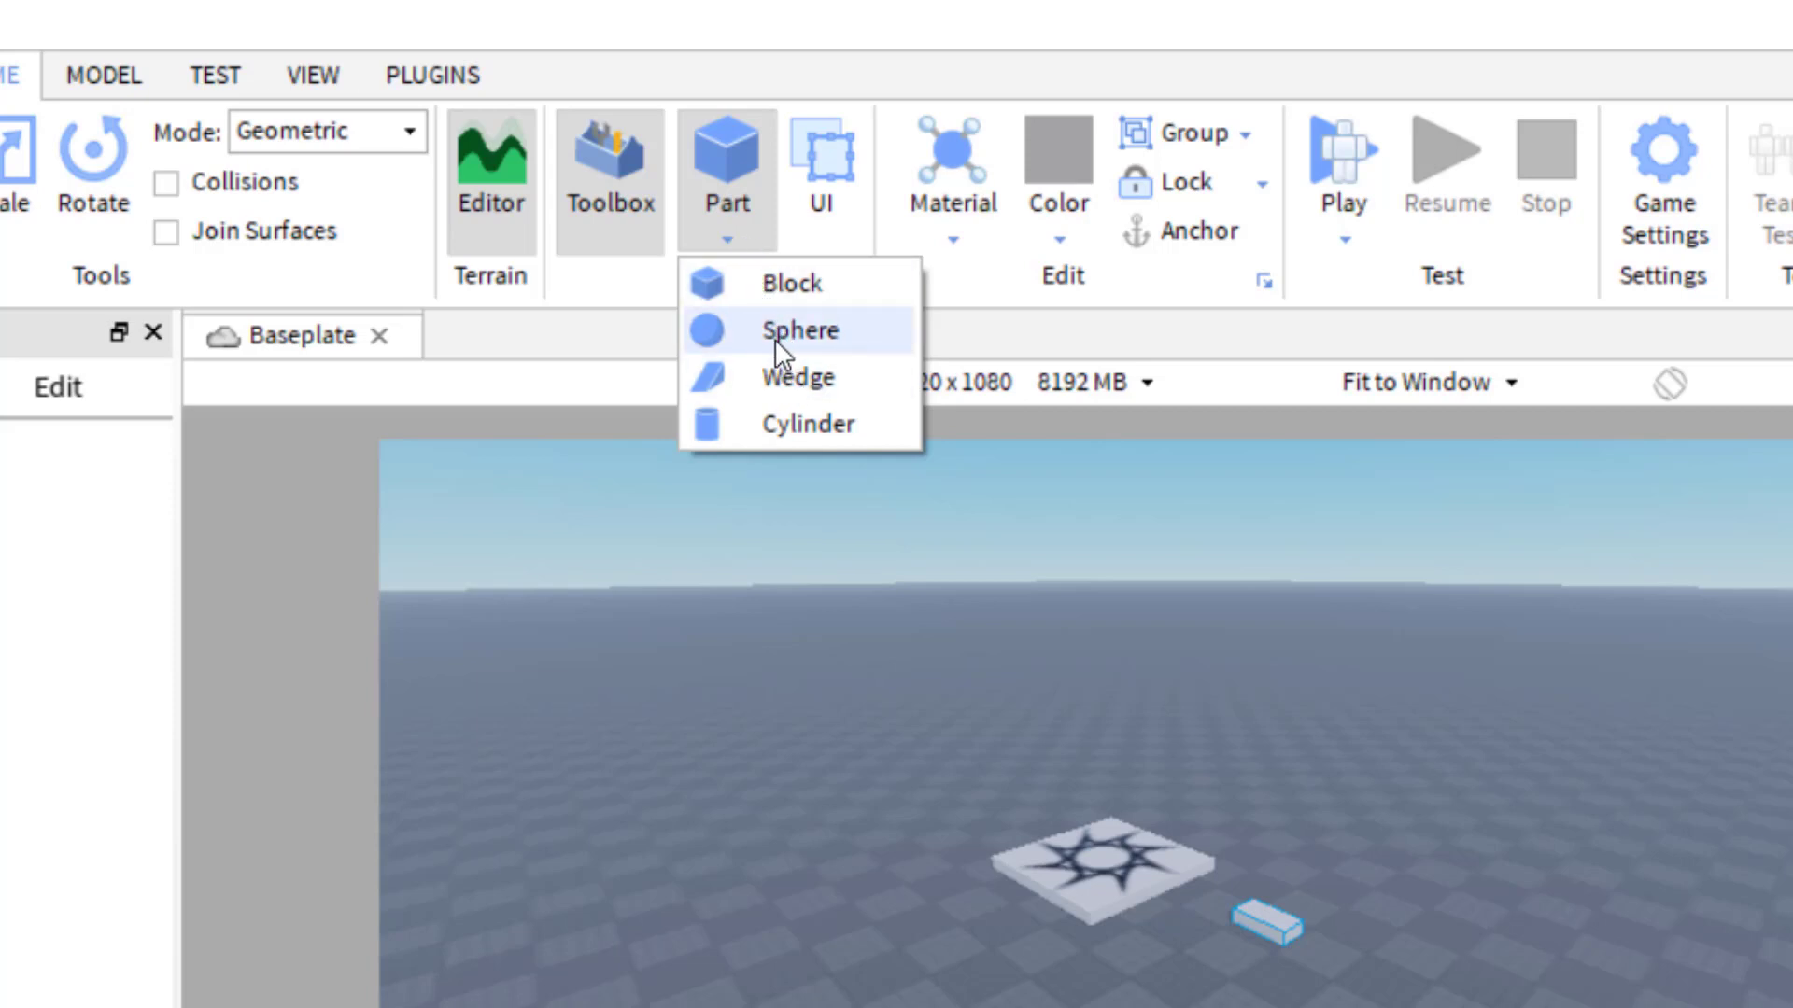
{"action": "left_click", "coordinate": [800, 330]}
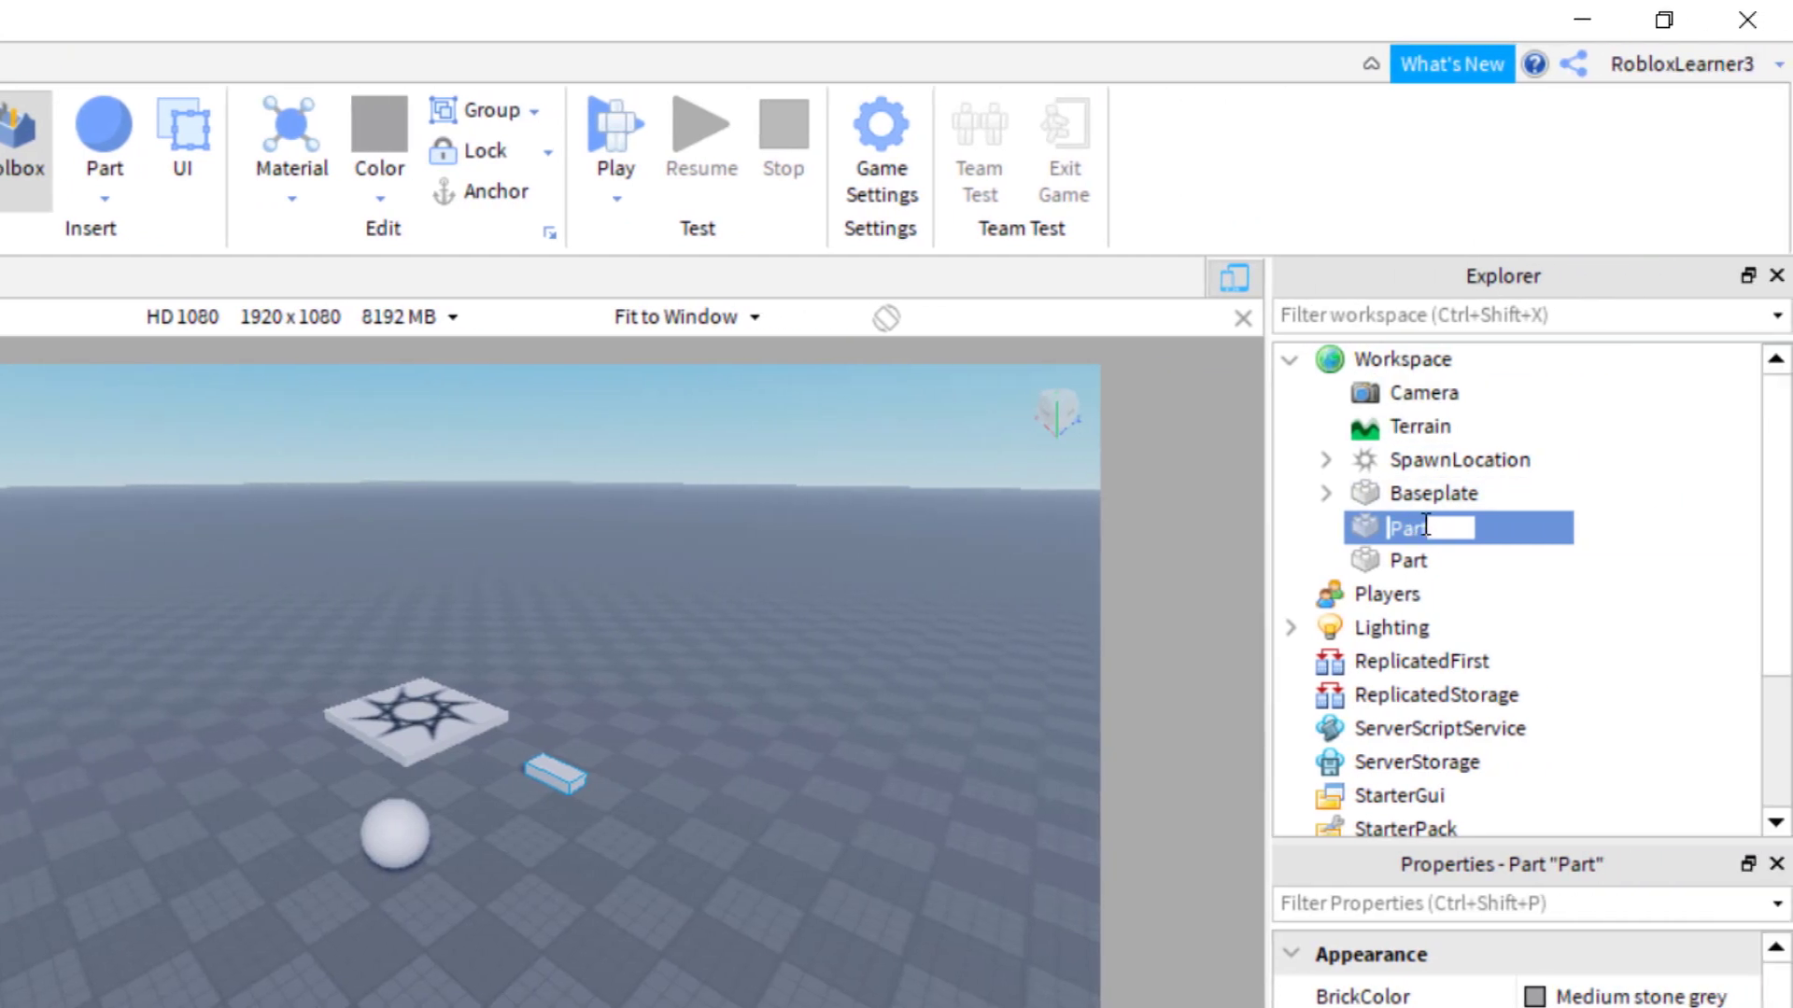
- Rename the parts 'block' and 'sphere', then select block to view its Appearance properties
{"action": "type", "text": "block"}
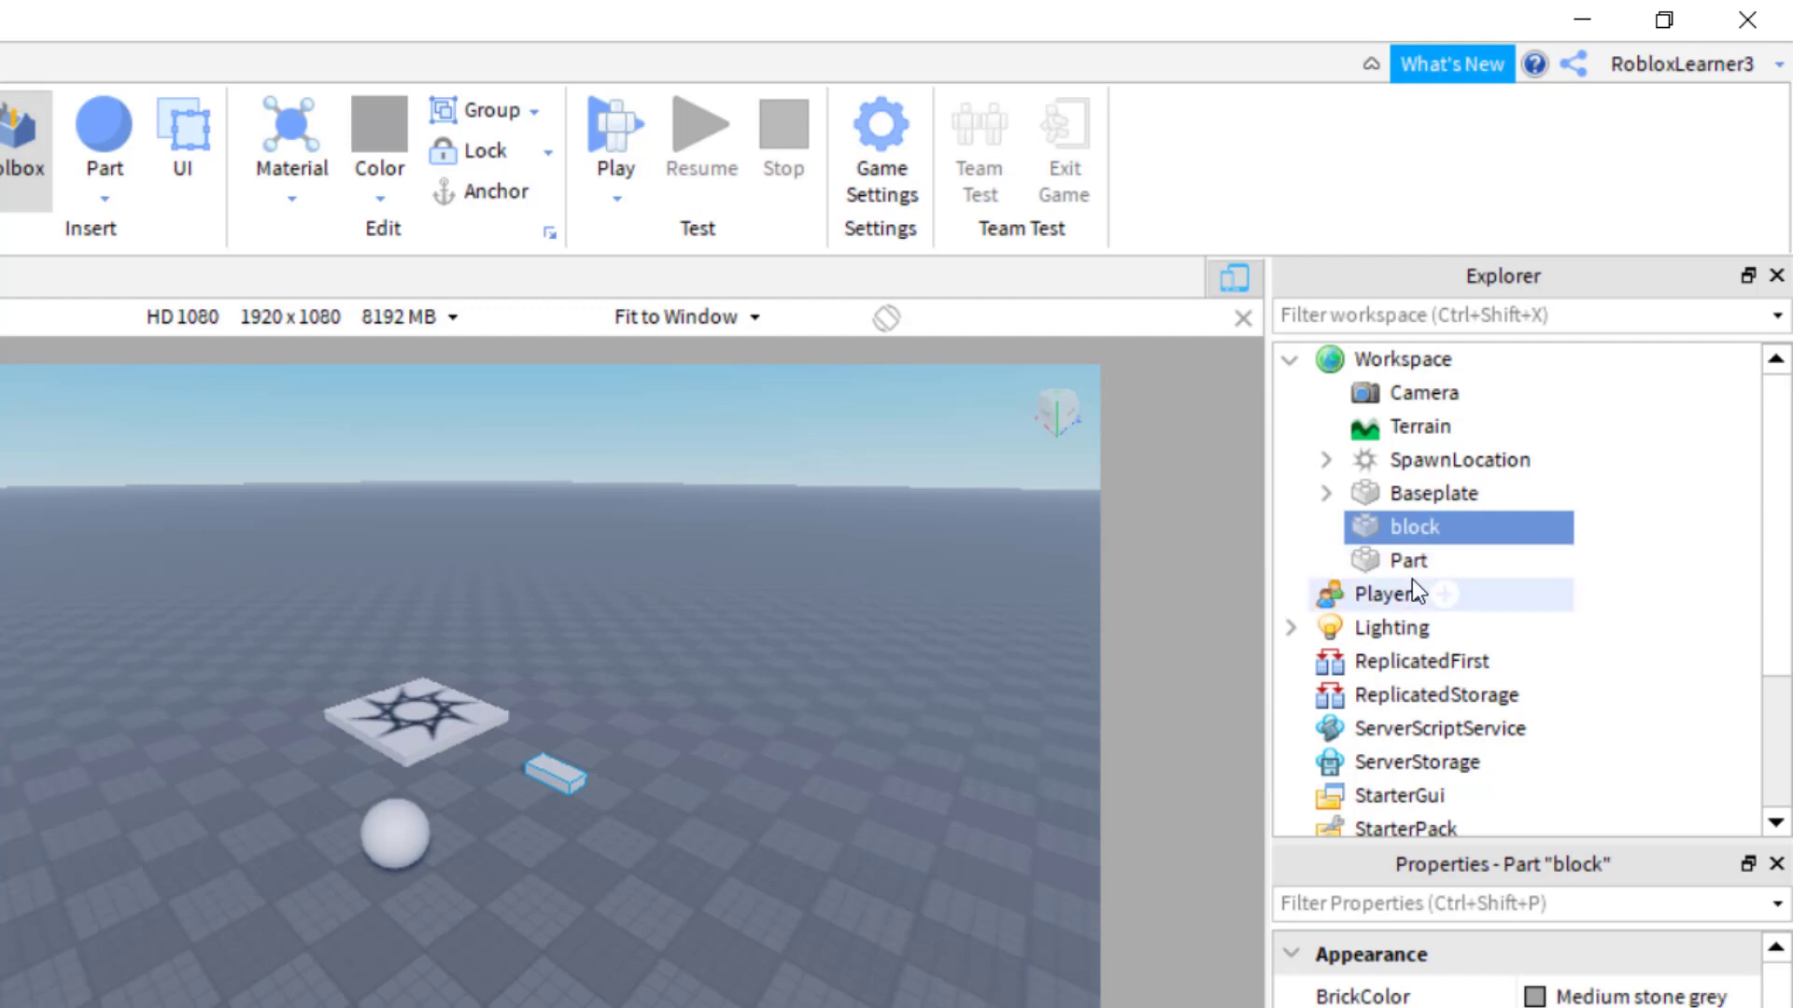
{"action": "left_click", "coordinate": [1408, 560]}
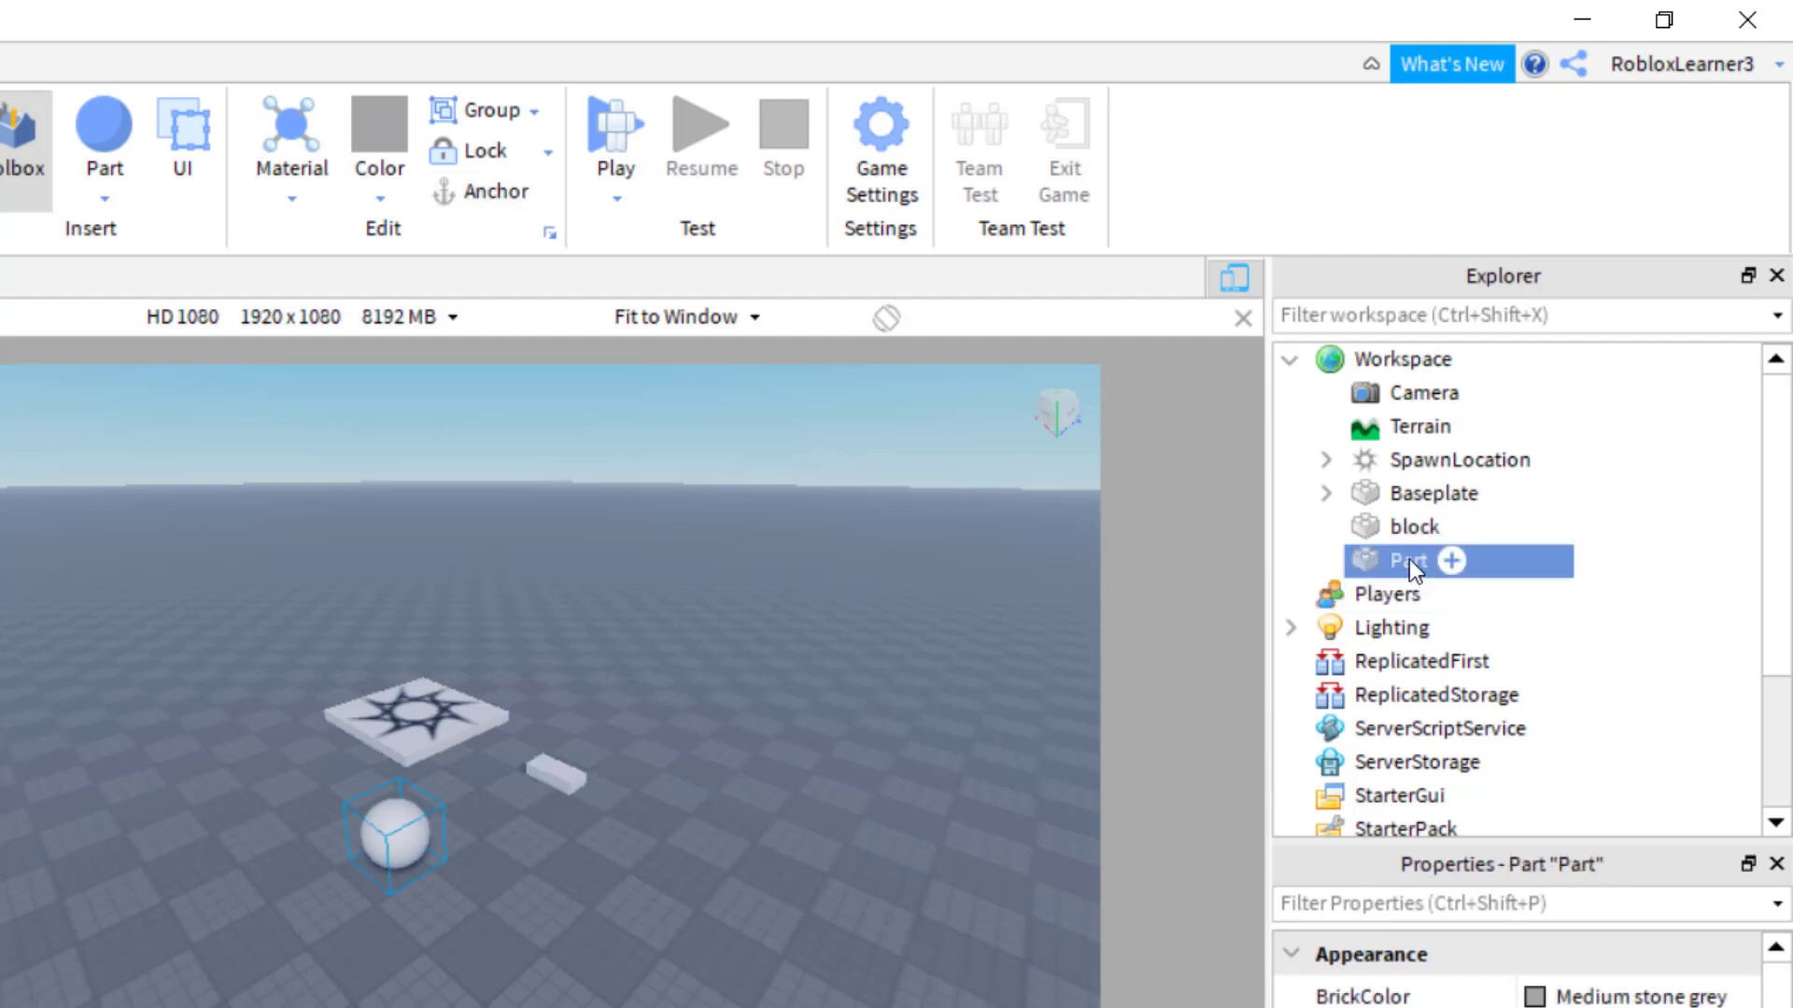
{"action": "type", "text": "sphere"}
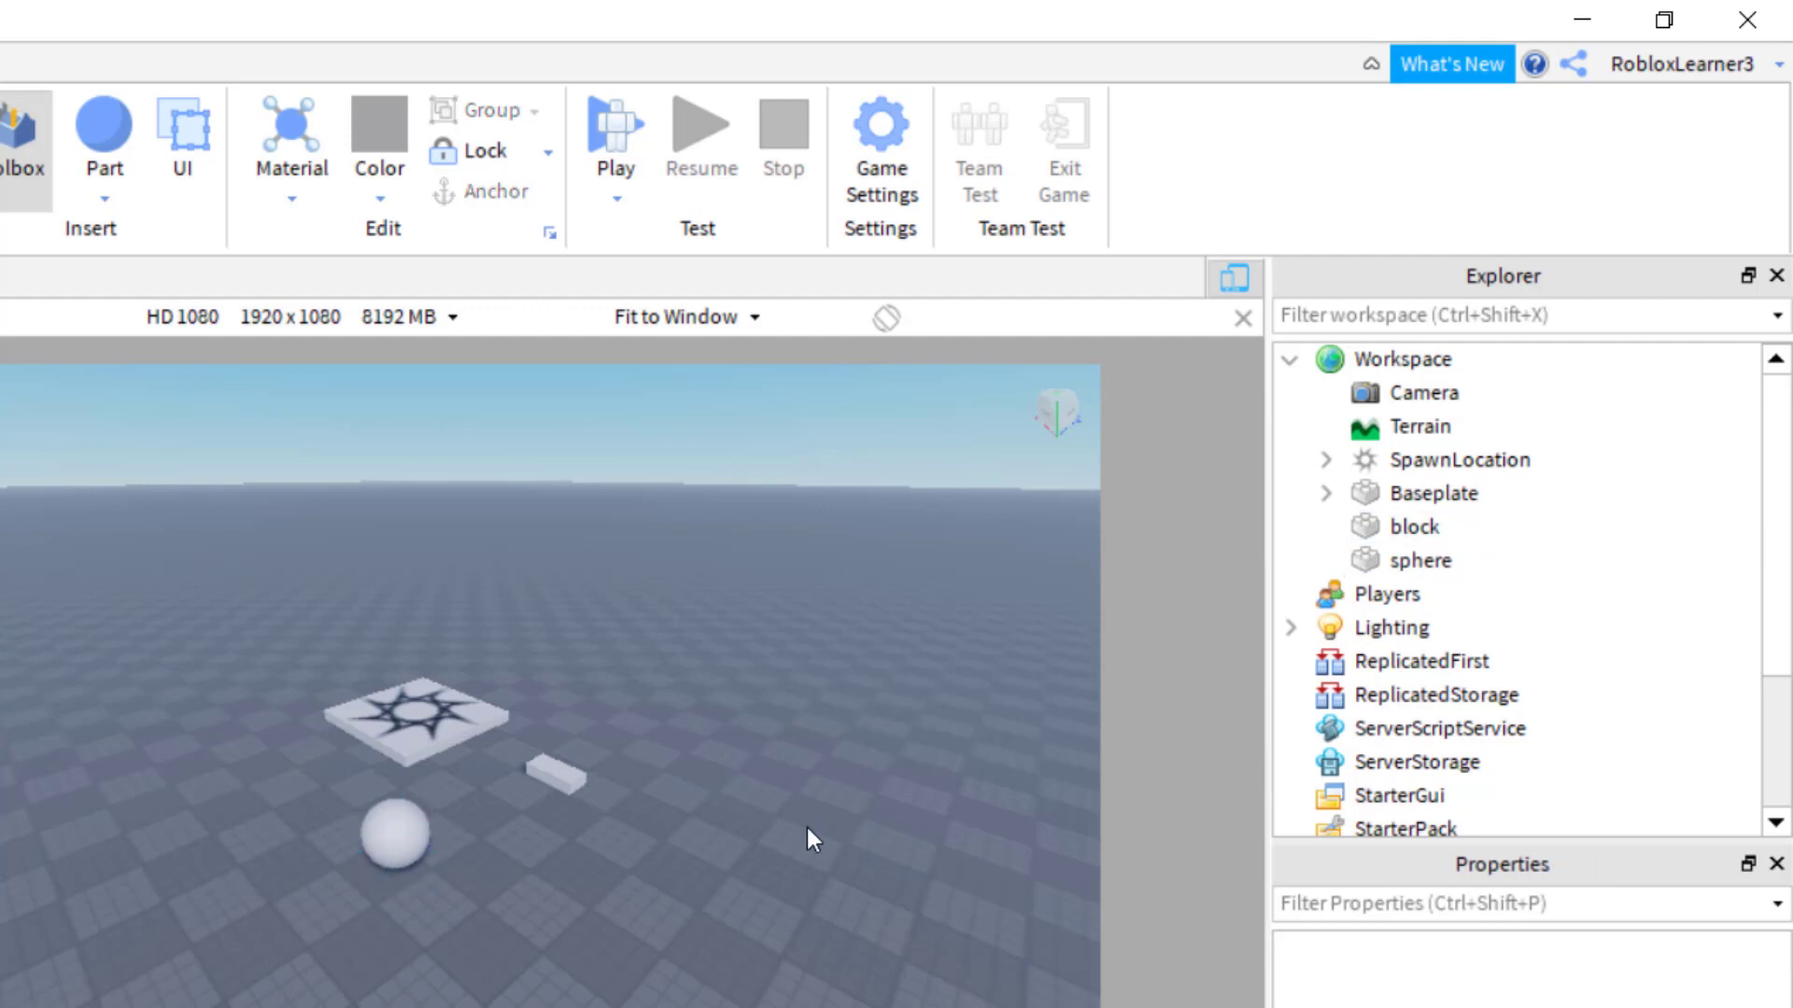
{"action": "left_click", "coordinate": [552, 769]}
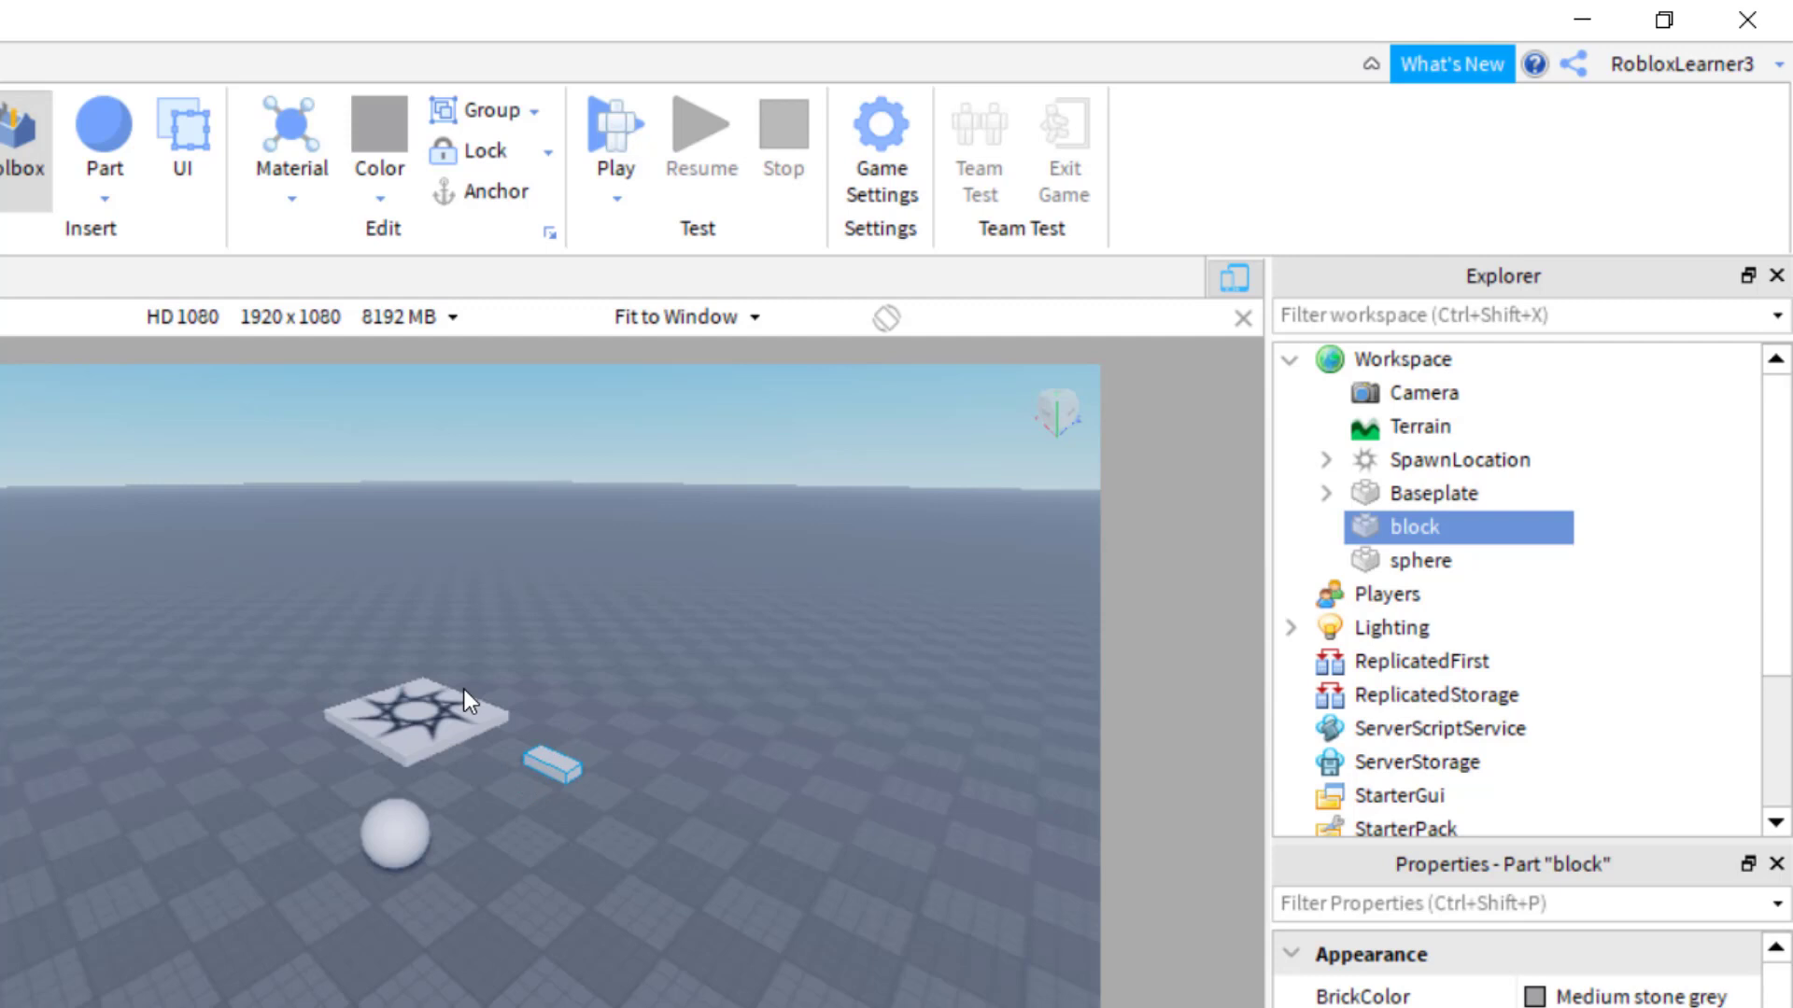
{"action": "mouse_move", "coordinate": [1532, 935]}
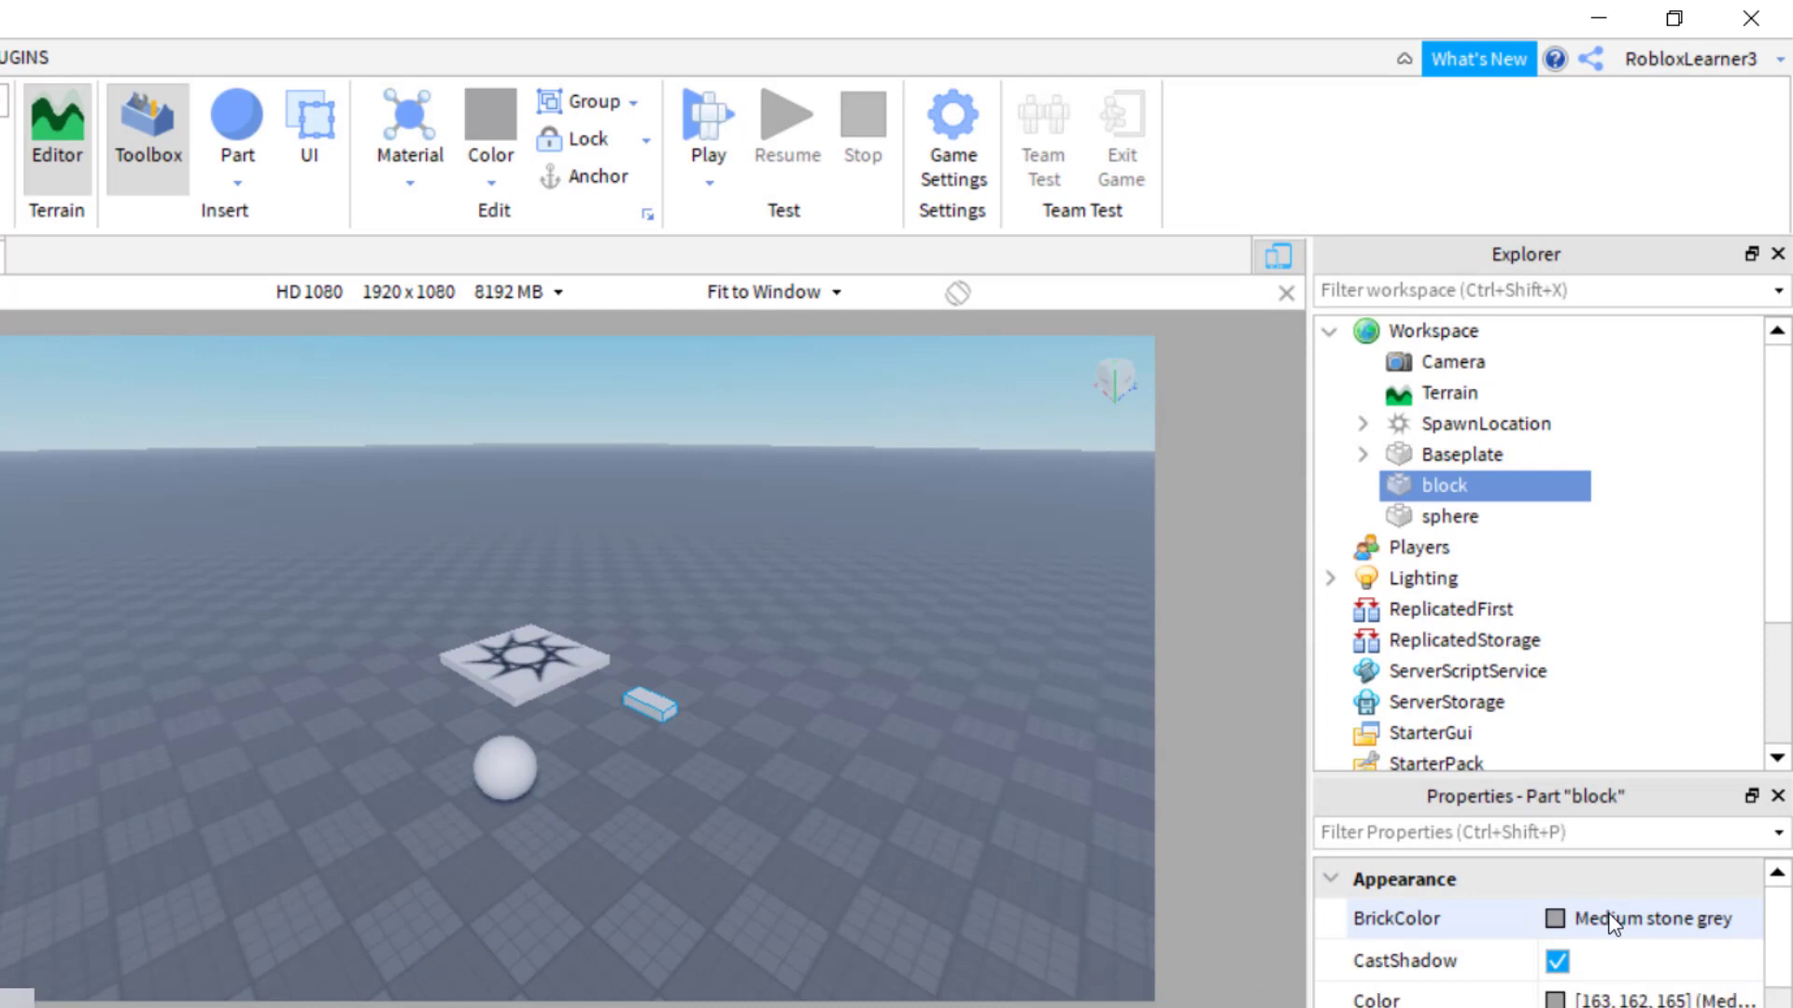
- Set the block's BrickColor to Electric blue with CastShadow left enabled
{"action": "left_click", "coordinate": [1557, 918]}
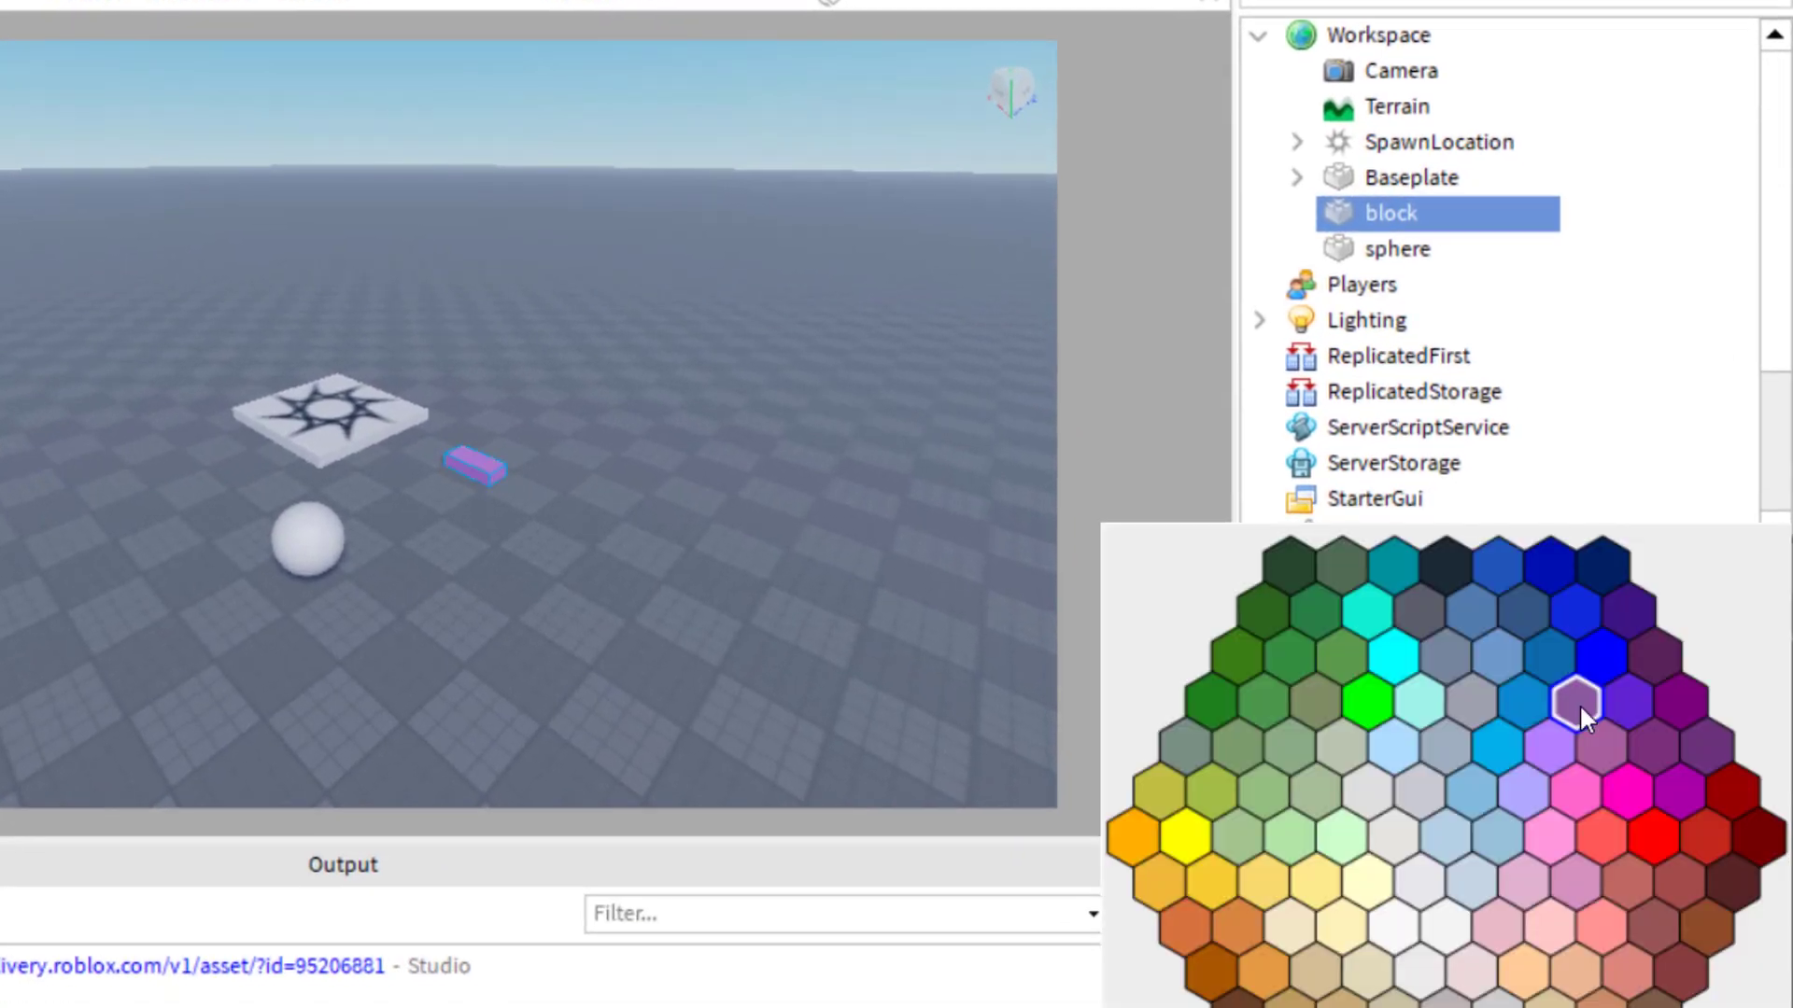
{"action": "left_click", "coordinate": [1578, 703]}
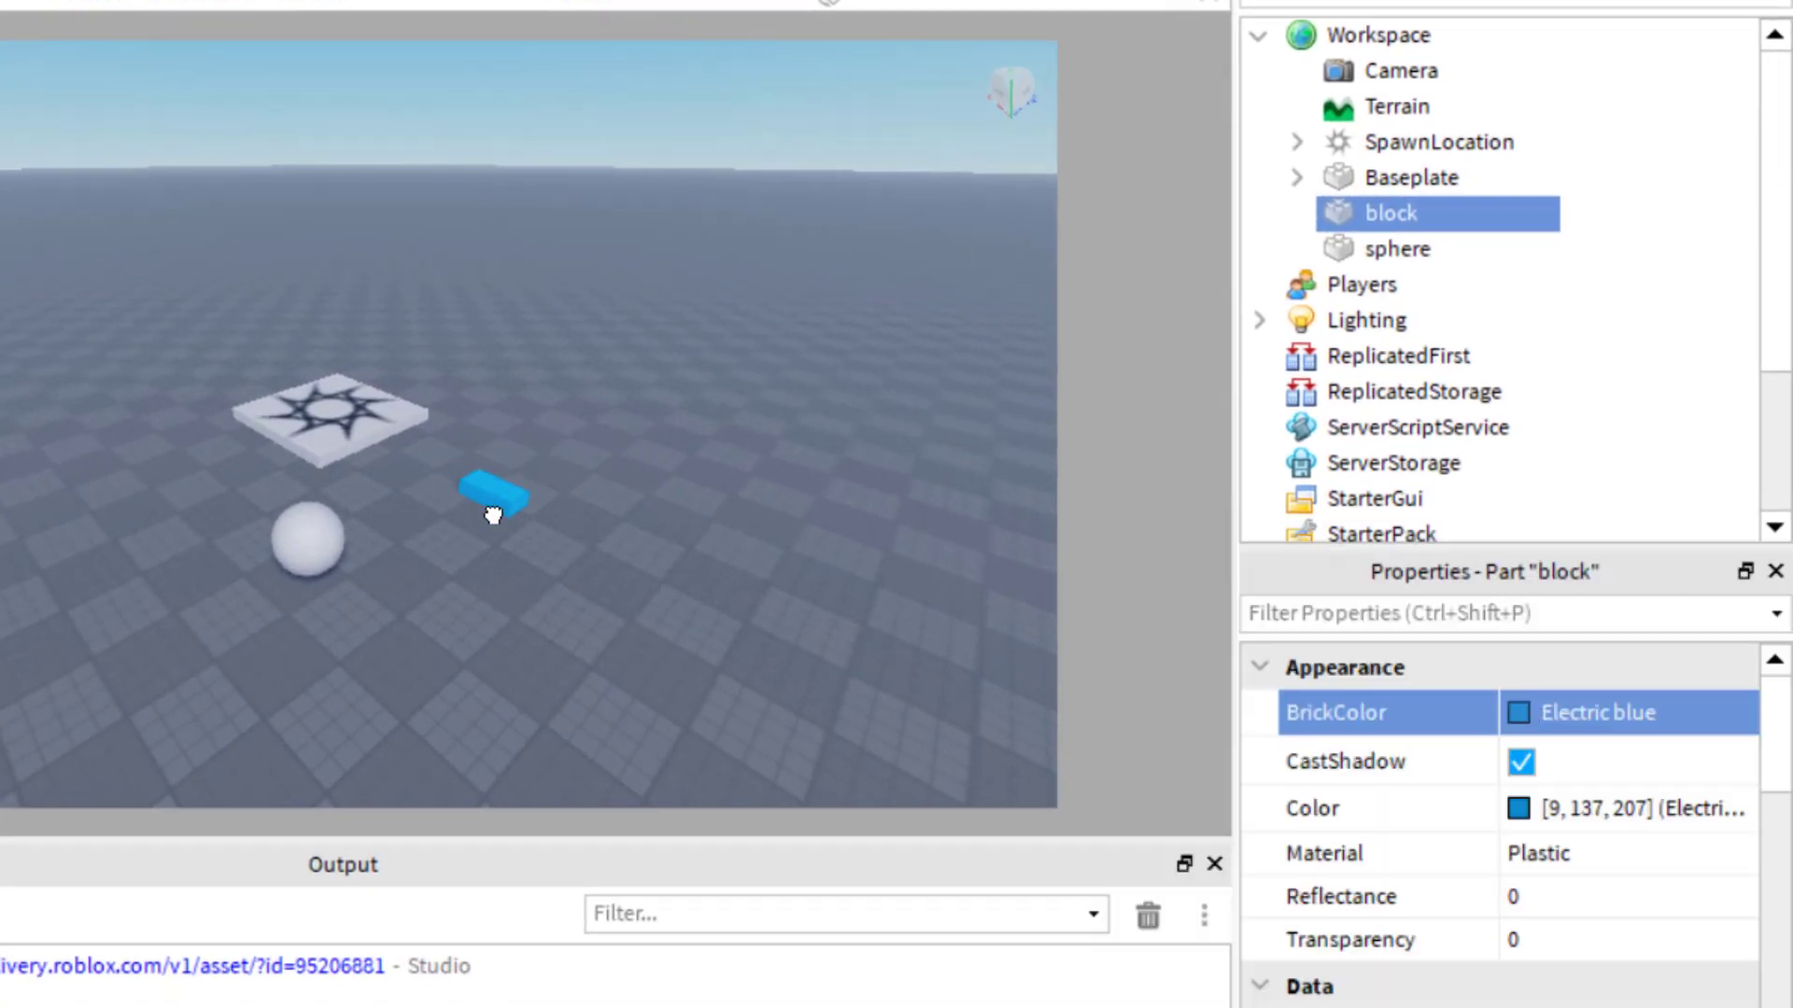
{"action": "left_click", "coordinate": [1521, 761]}
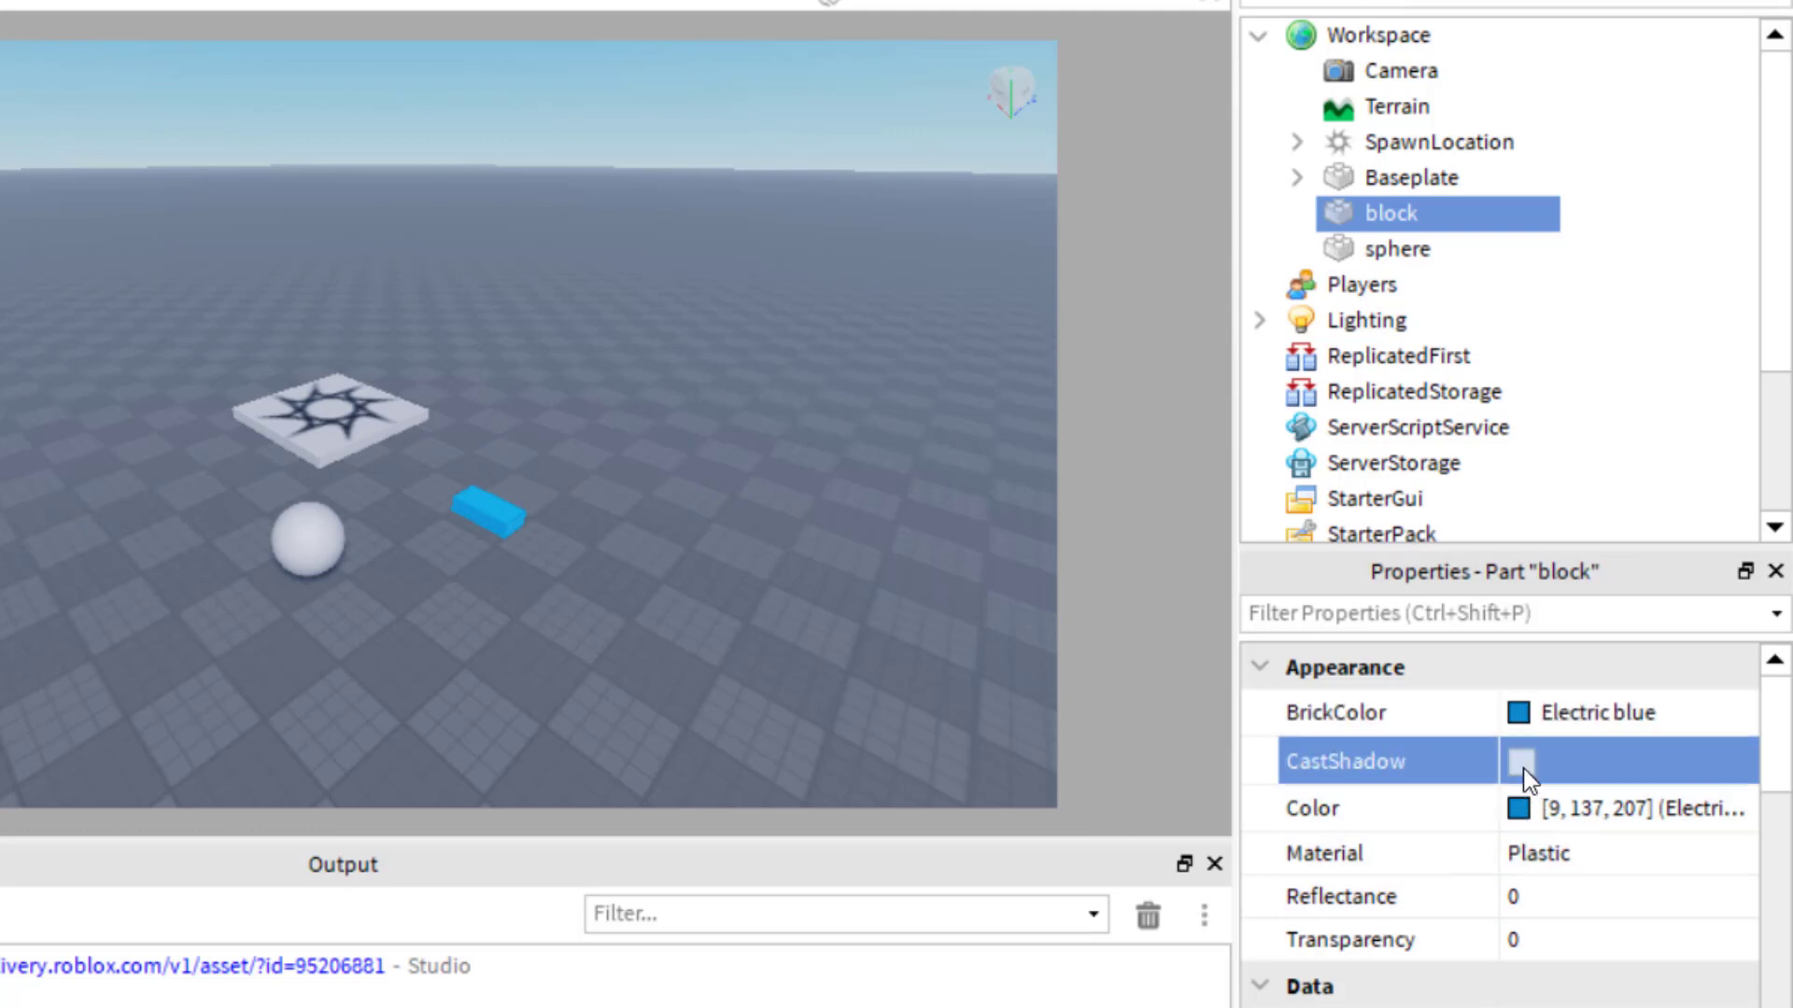
{"action": "left_click", "coordinate": [1519, 762]}
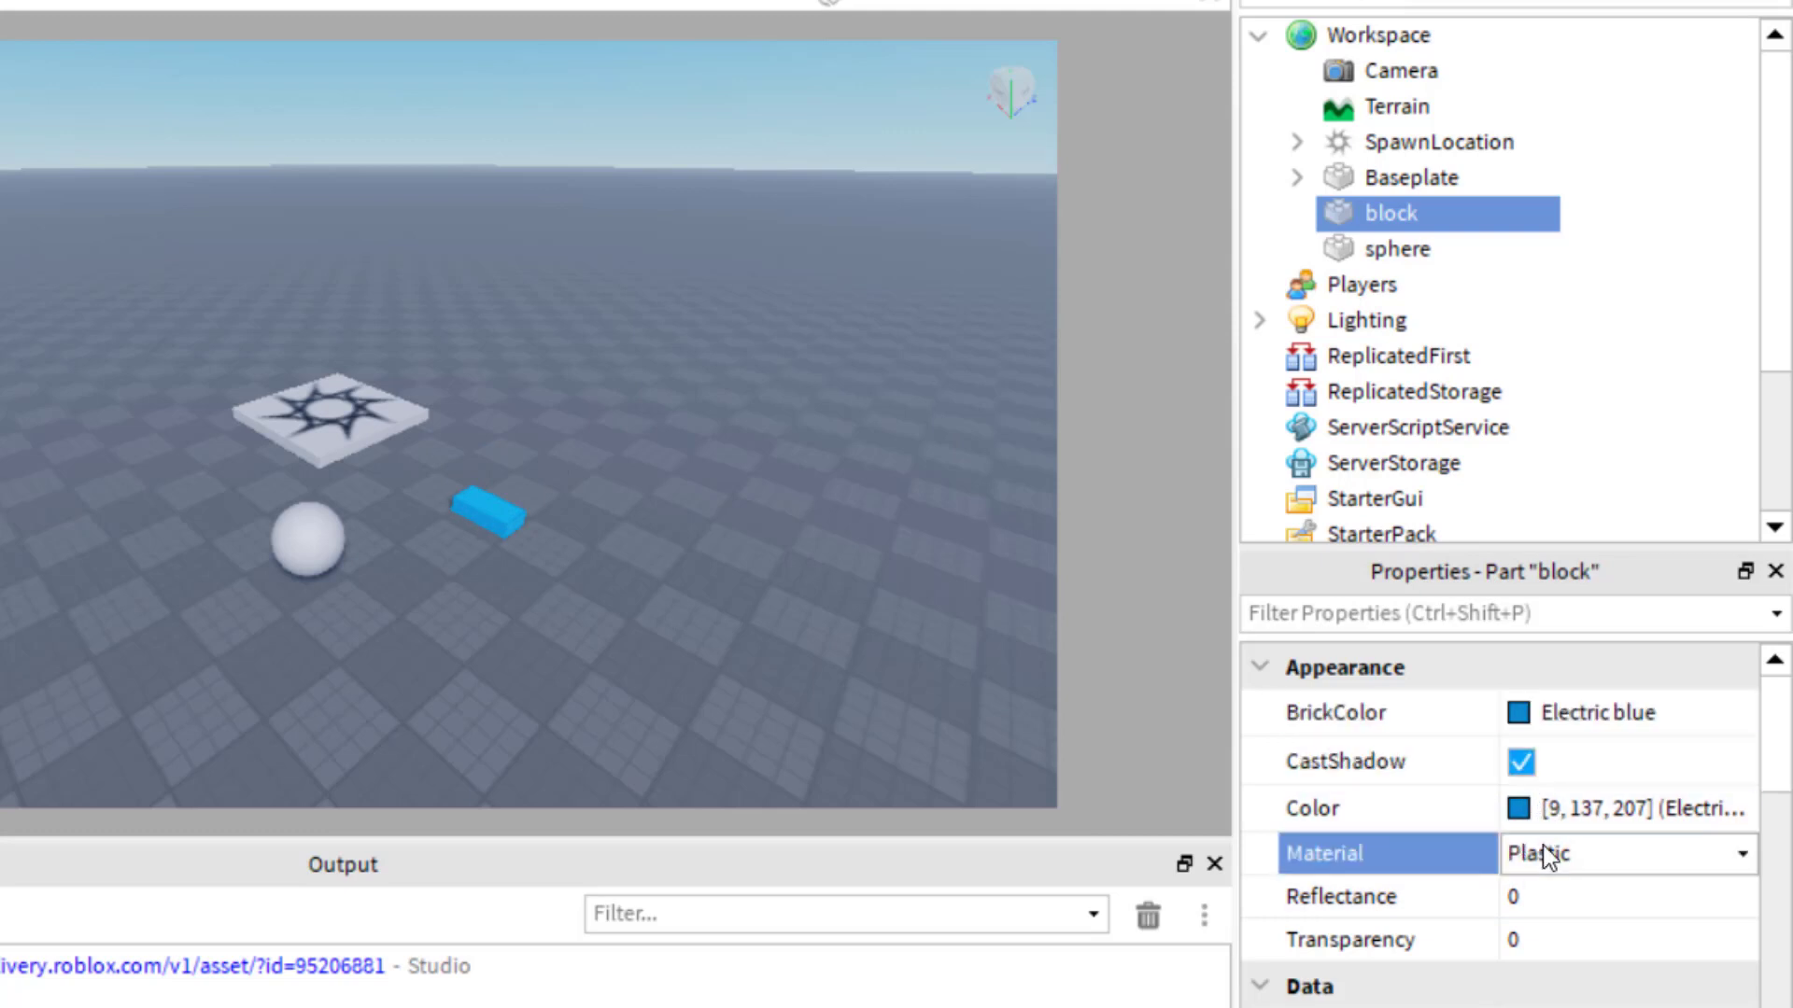
{"action": "left_click", "coordinate": [1622, 853]}
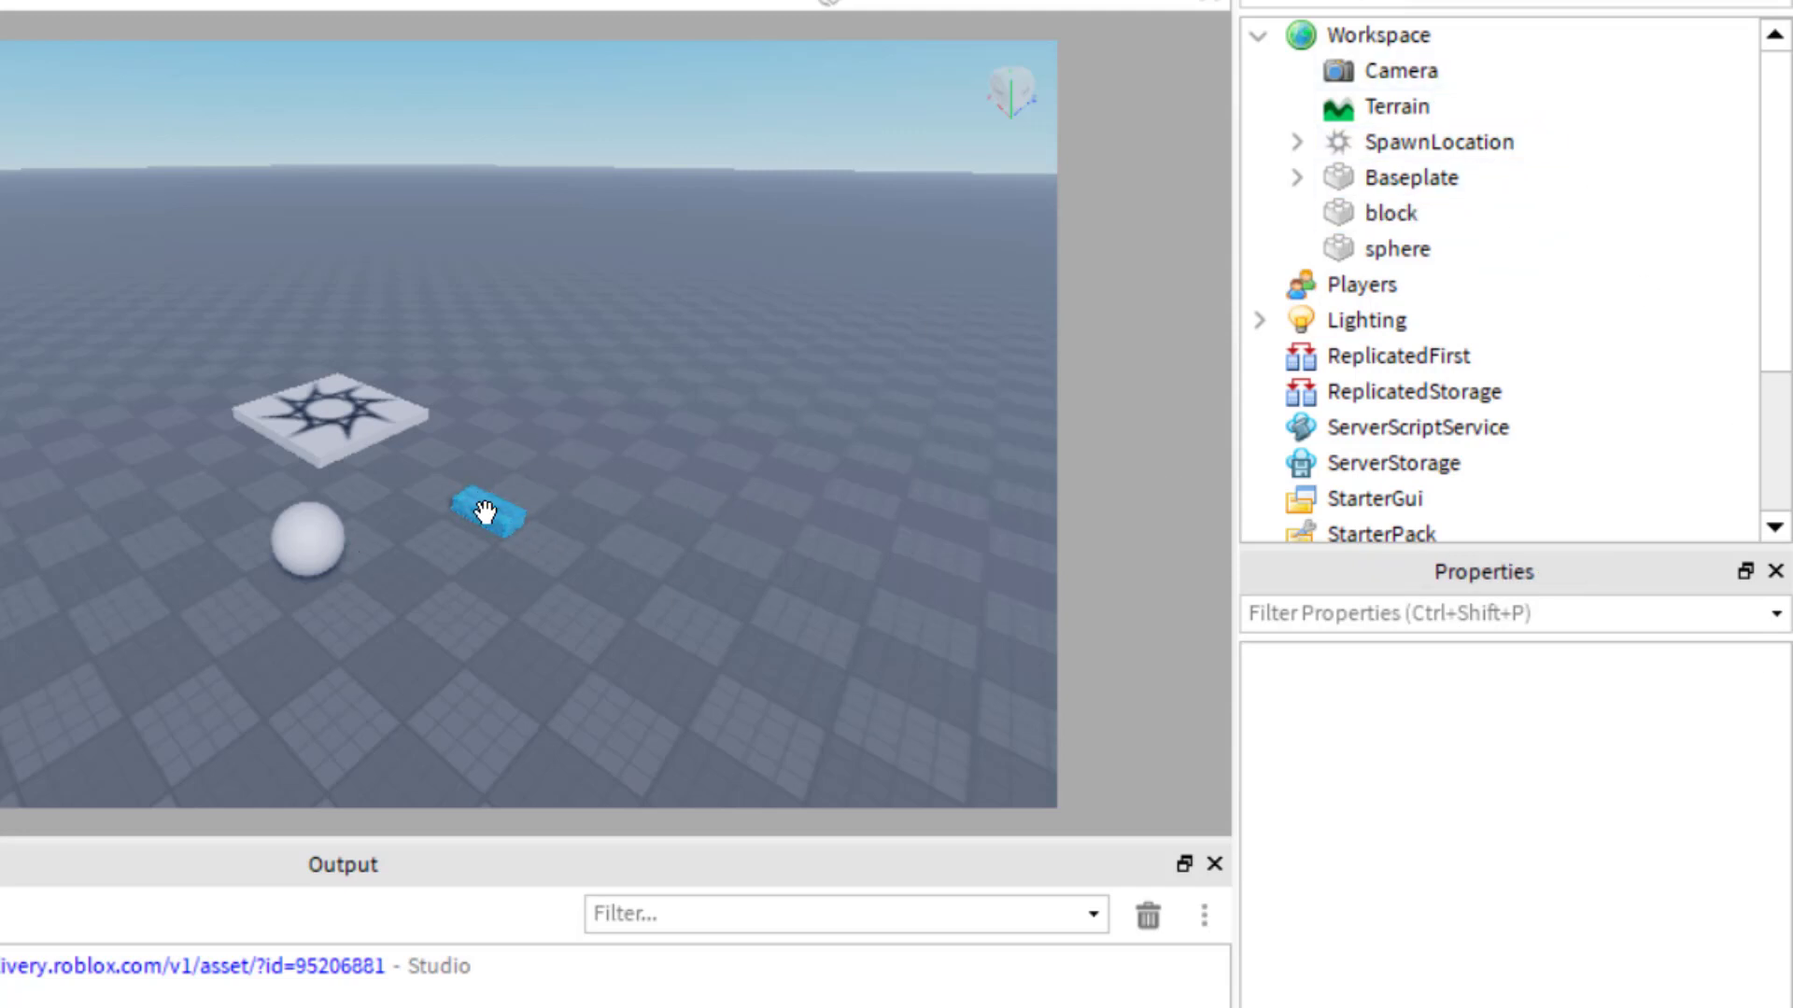
- Delete the 'block' part from the Explorer, leaving the sphere and spawn pad
{"action": "left_click", "coordinate": [483, 511]}
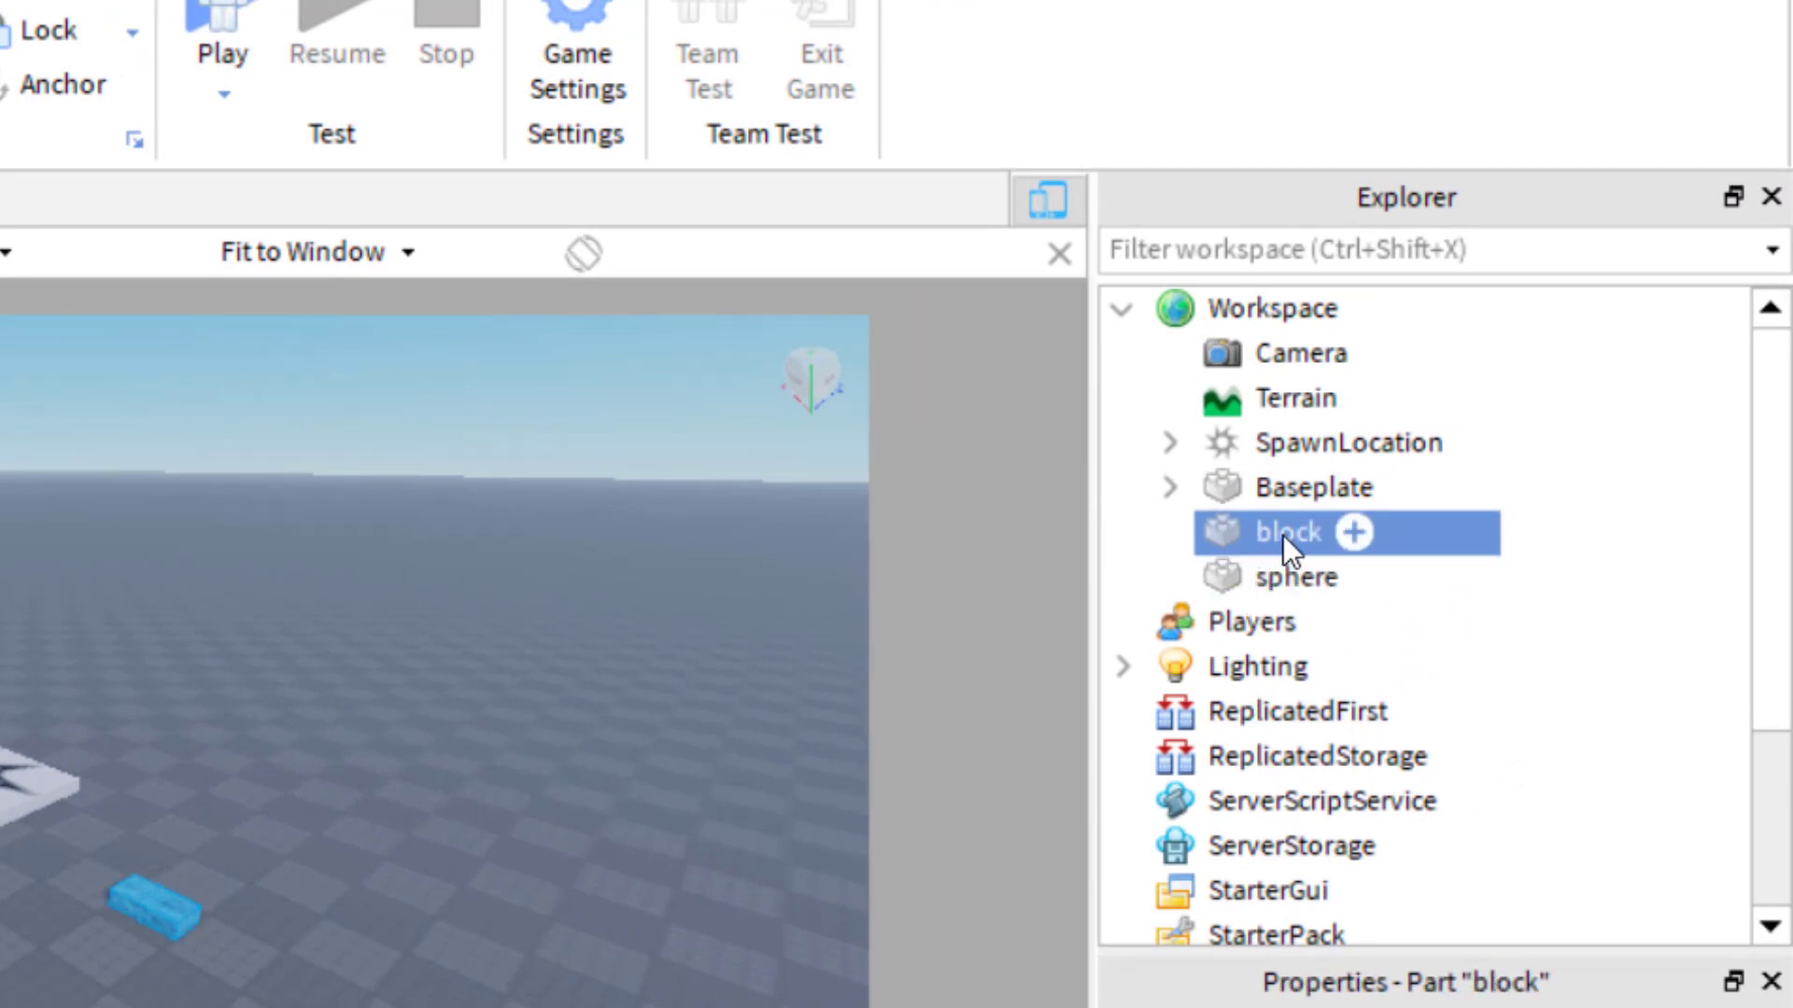
{"action": "right_click", "coordinate": [1280, 531]}
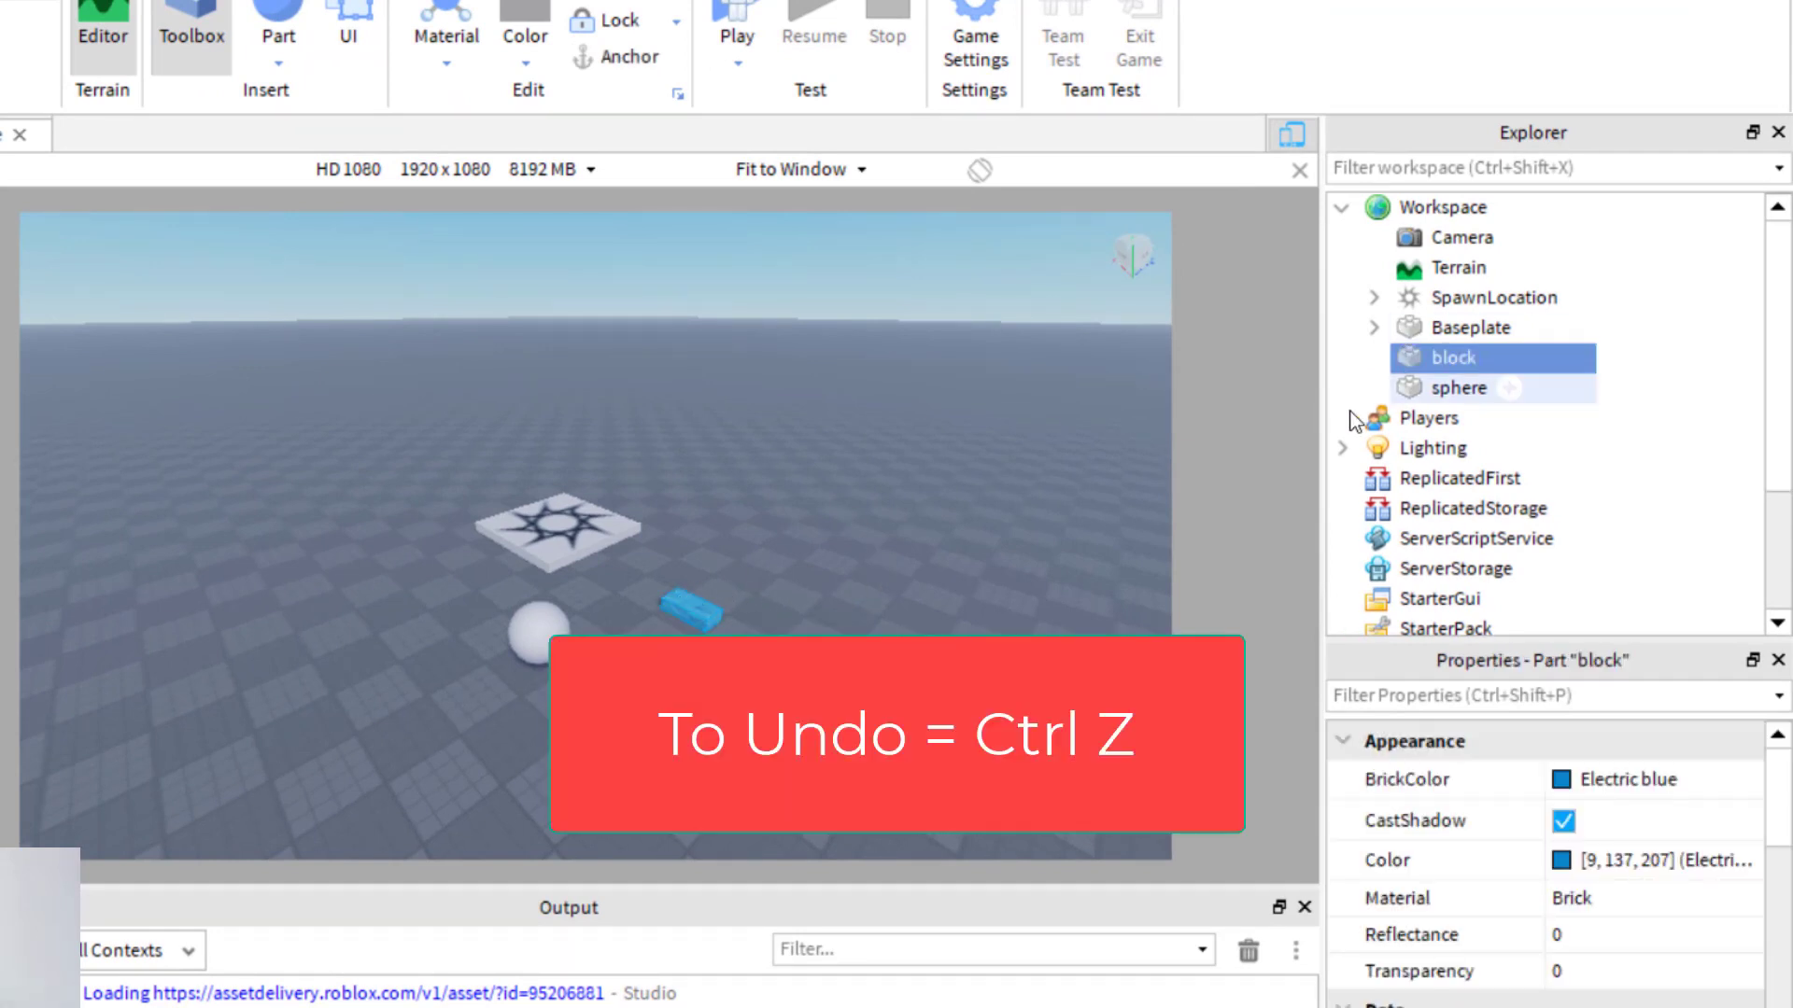
{"action": "left_click", "coordinate": [1458, 388]}
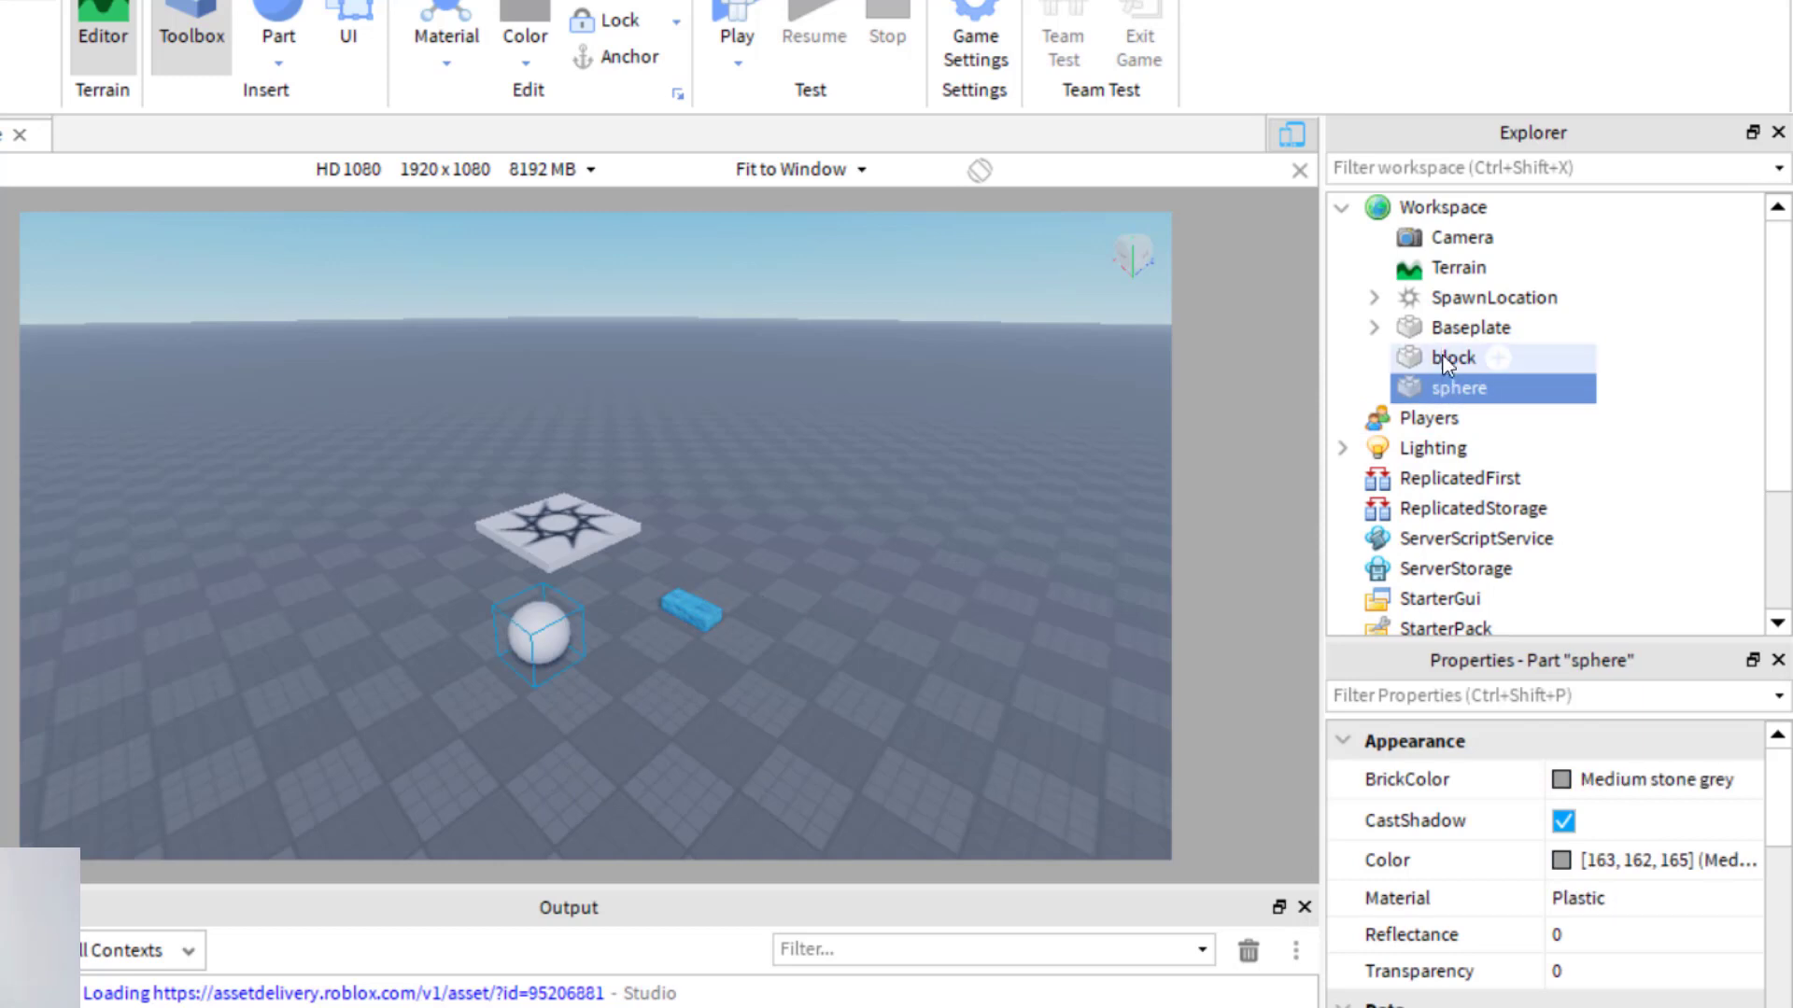
{"action": "left_click", "coordinate": [1449, 358]}
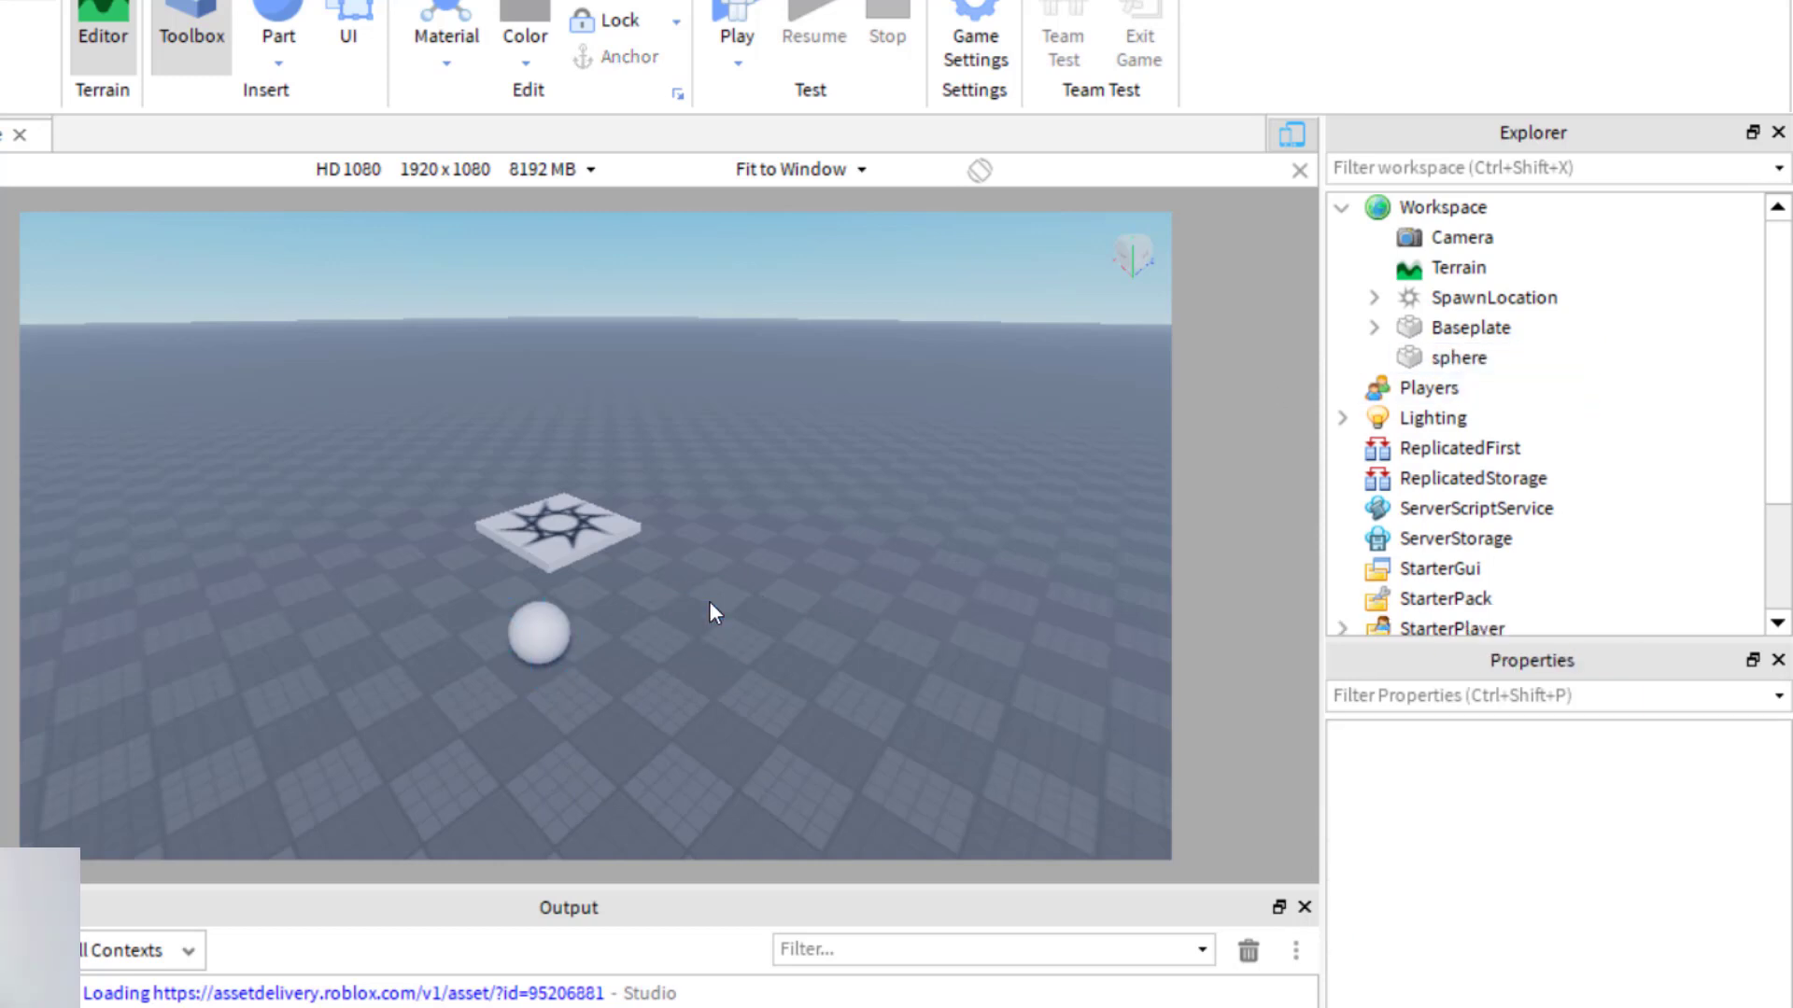
{"action": "mouse_move", "coordinate": [786, 498]}
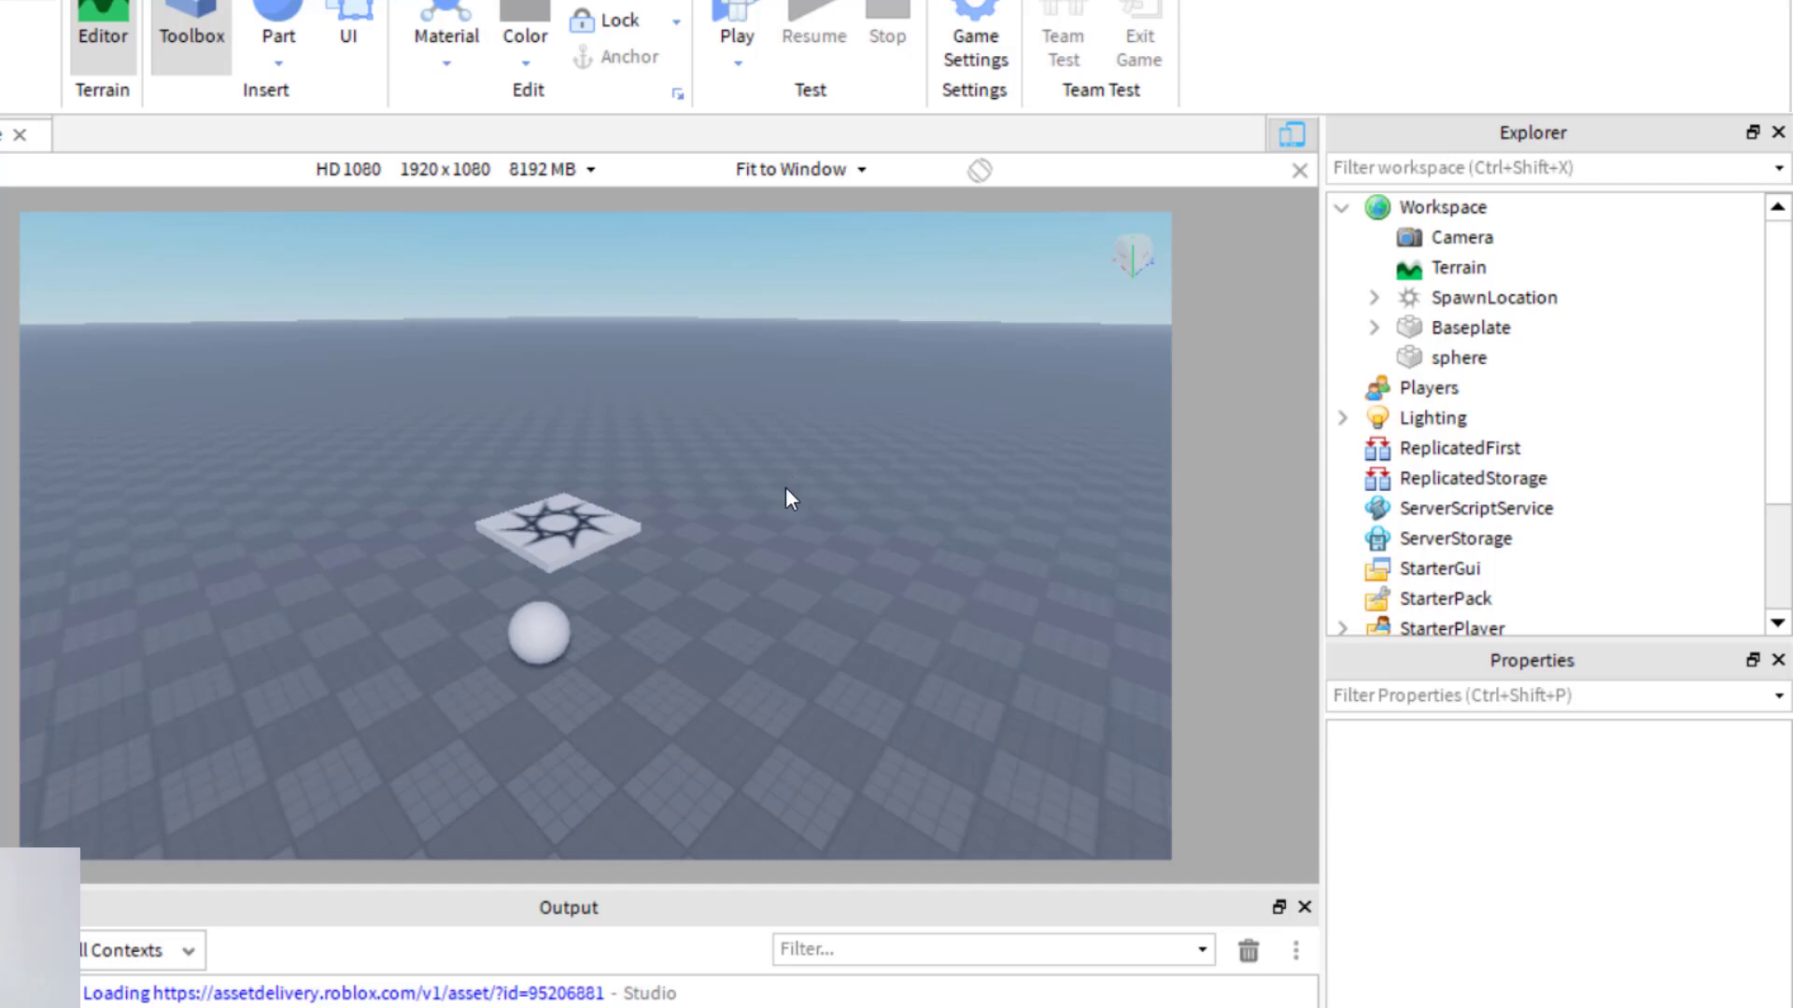
{"action": "mouse_move", "coordinate": [552, 610]}
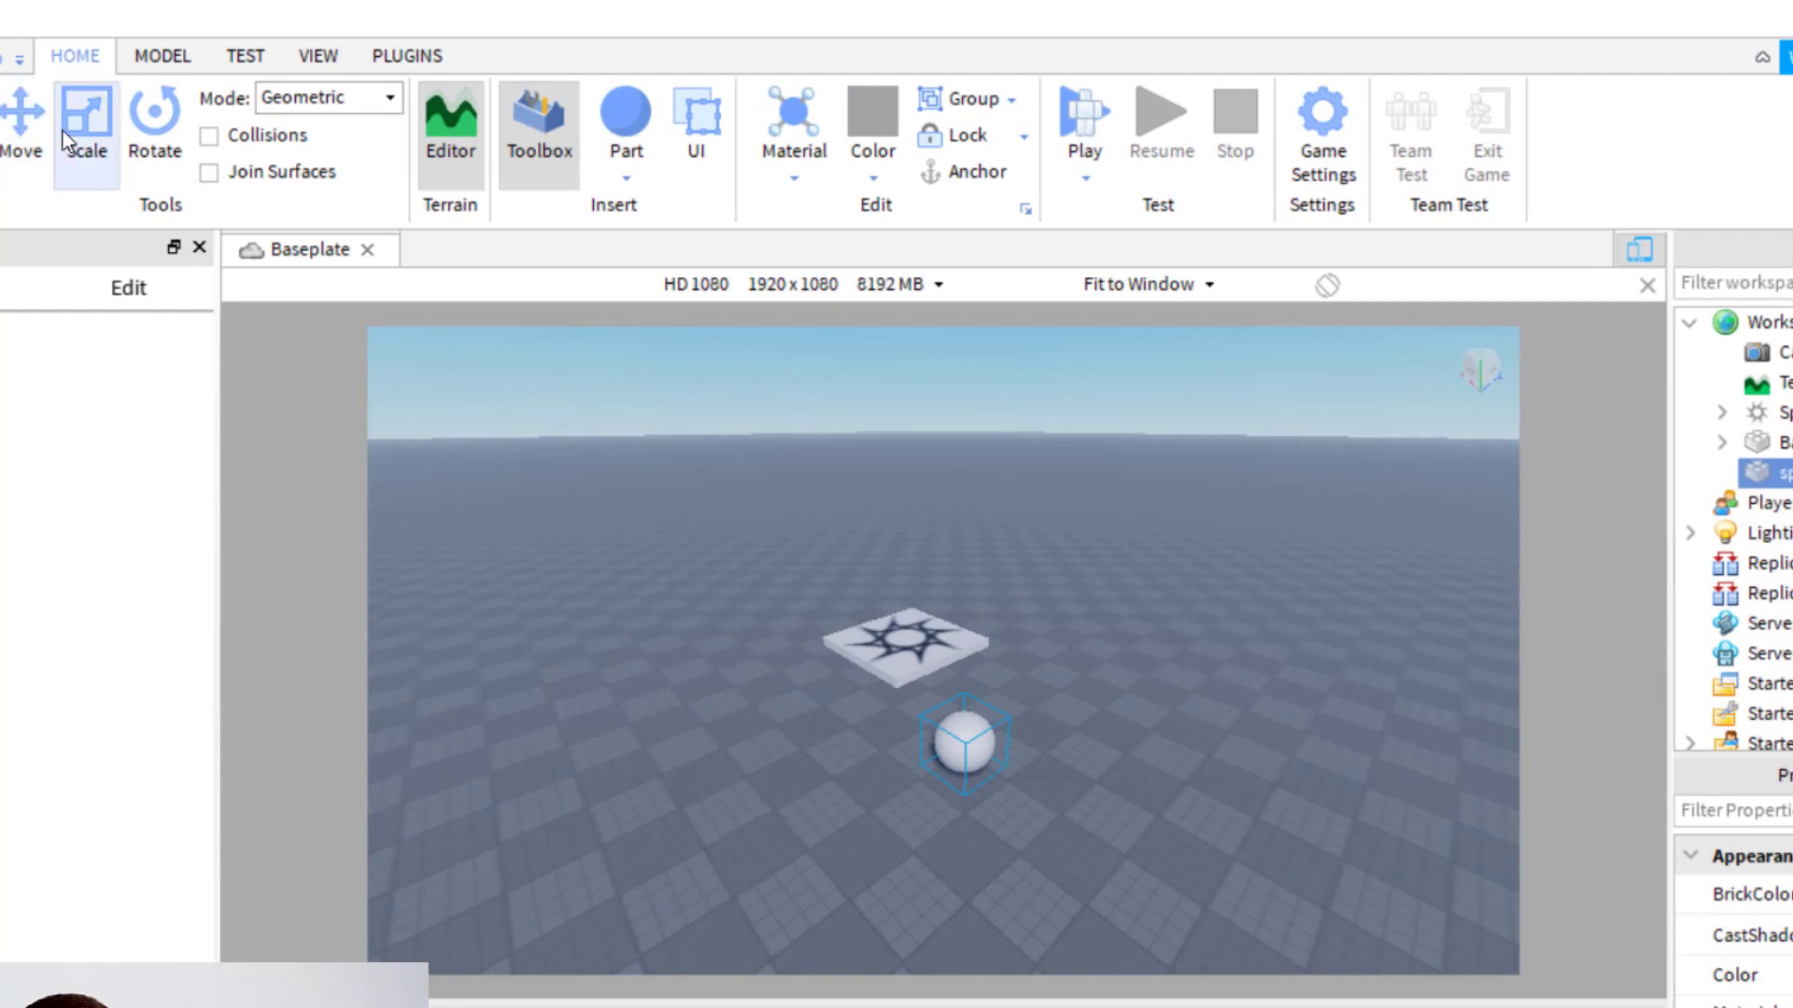
- Enlarge the sphere with the Scale tool, select Rotate, then delete the sphere
{"action": "left_click", "coordinate": [85, 114]}
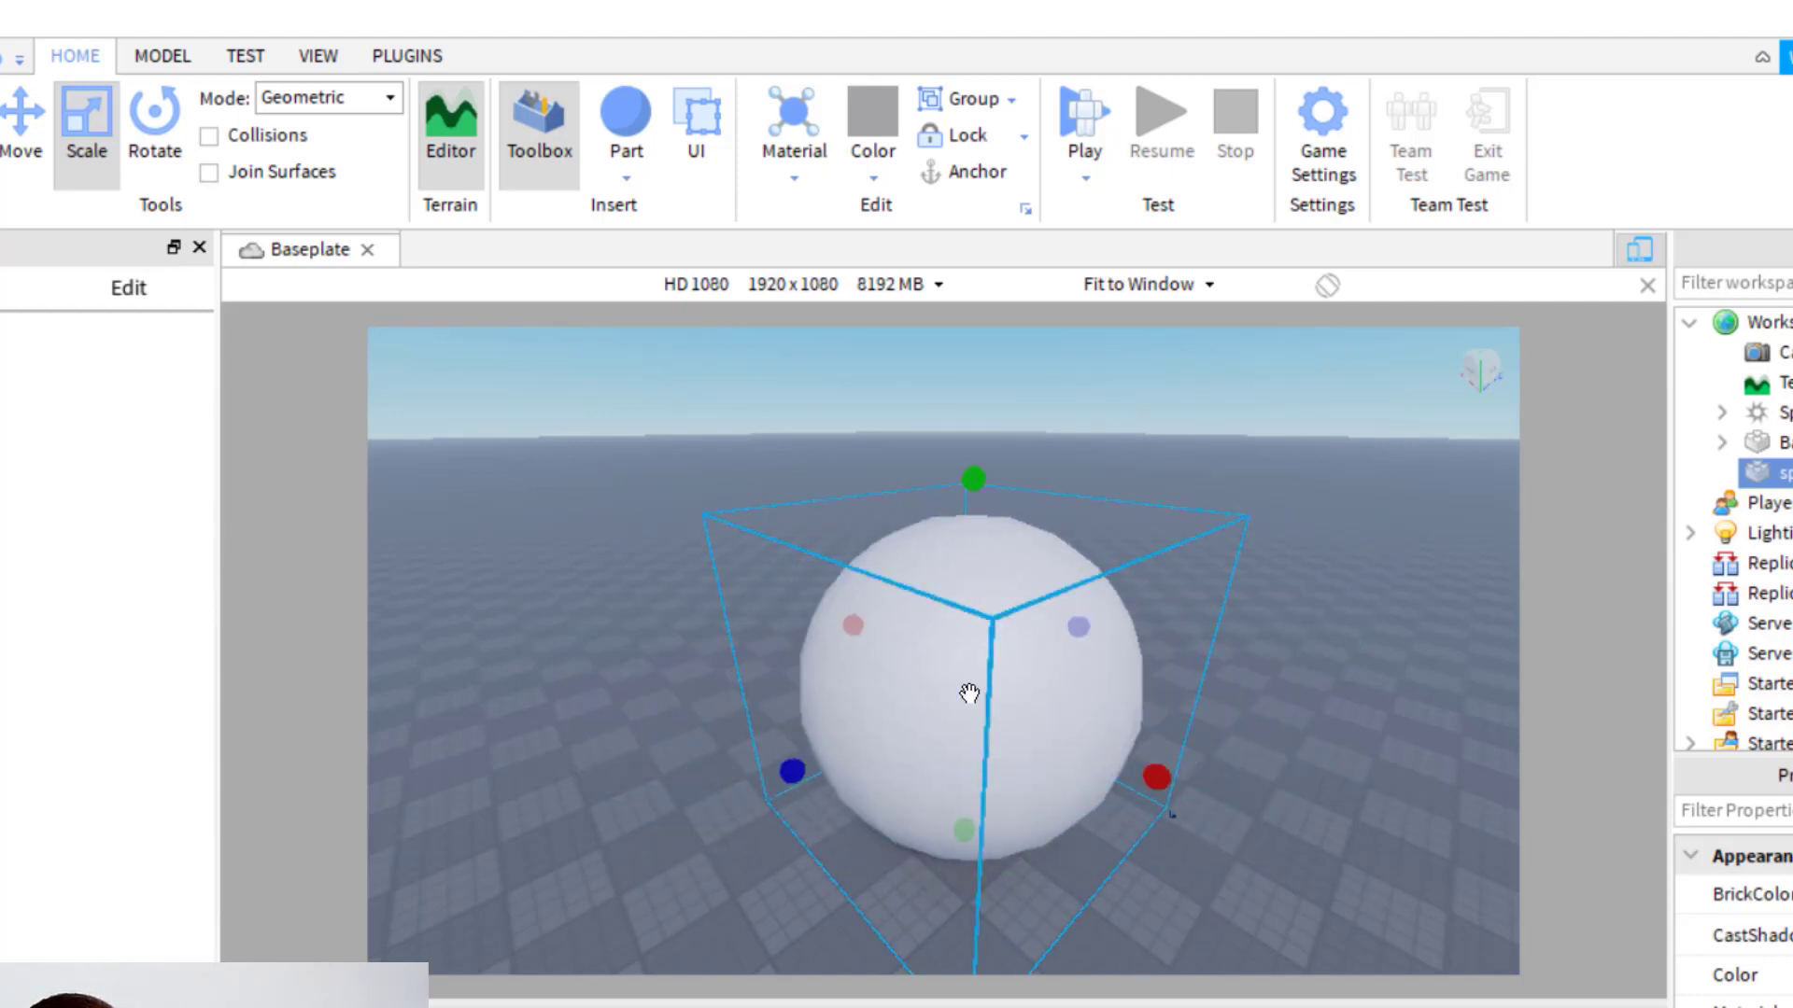
{"action": "left_click", "coordinate": [154, 142]}
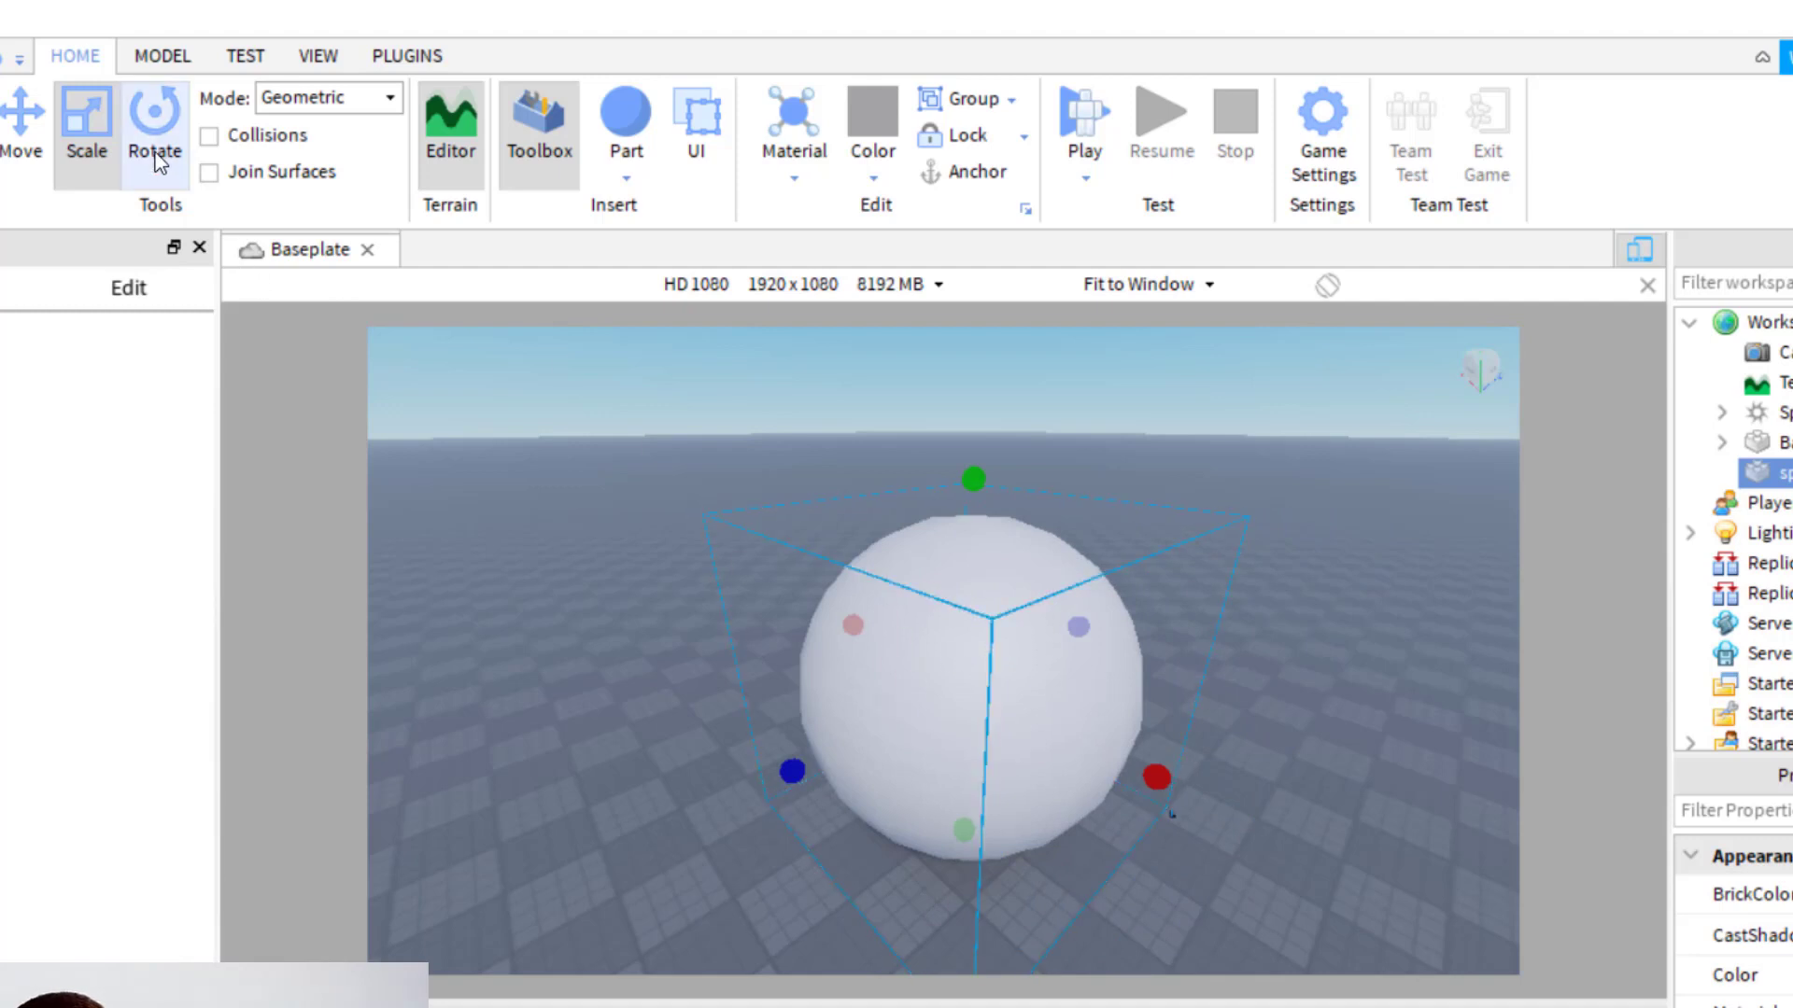
{"action": "left_click", "coordinate": [154, 127]}
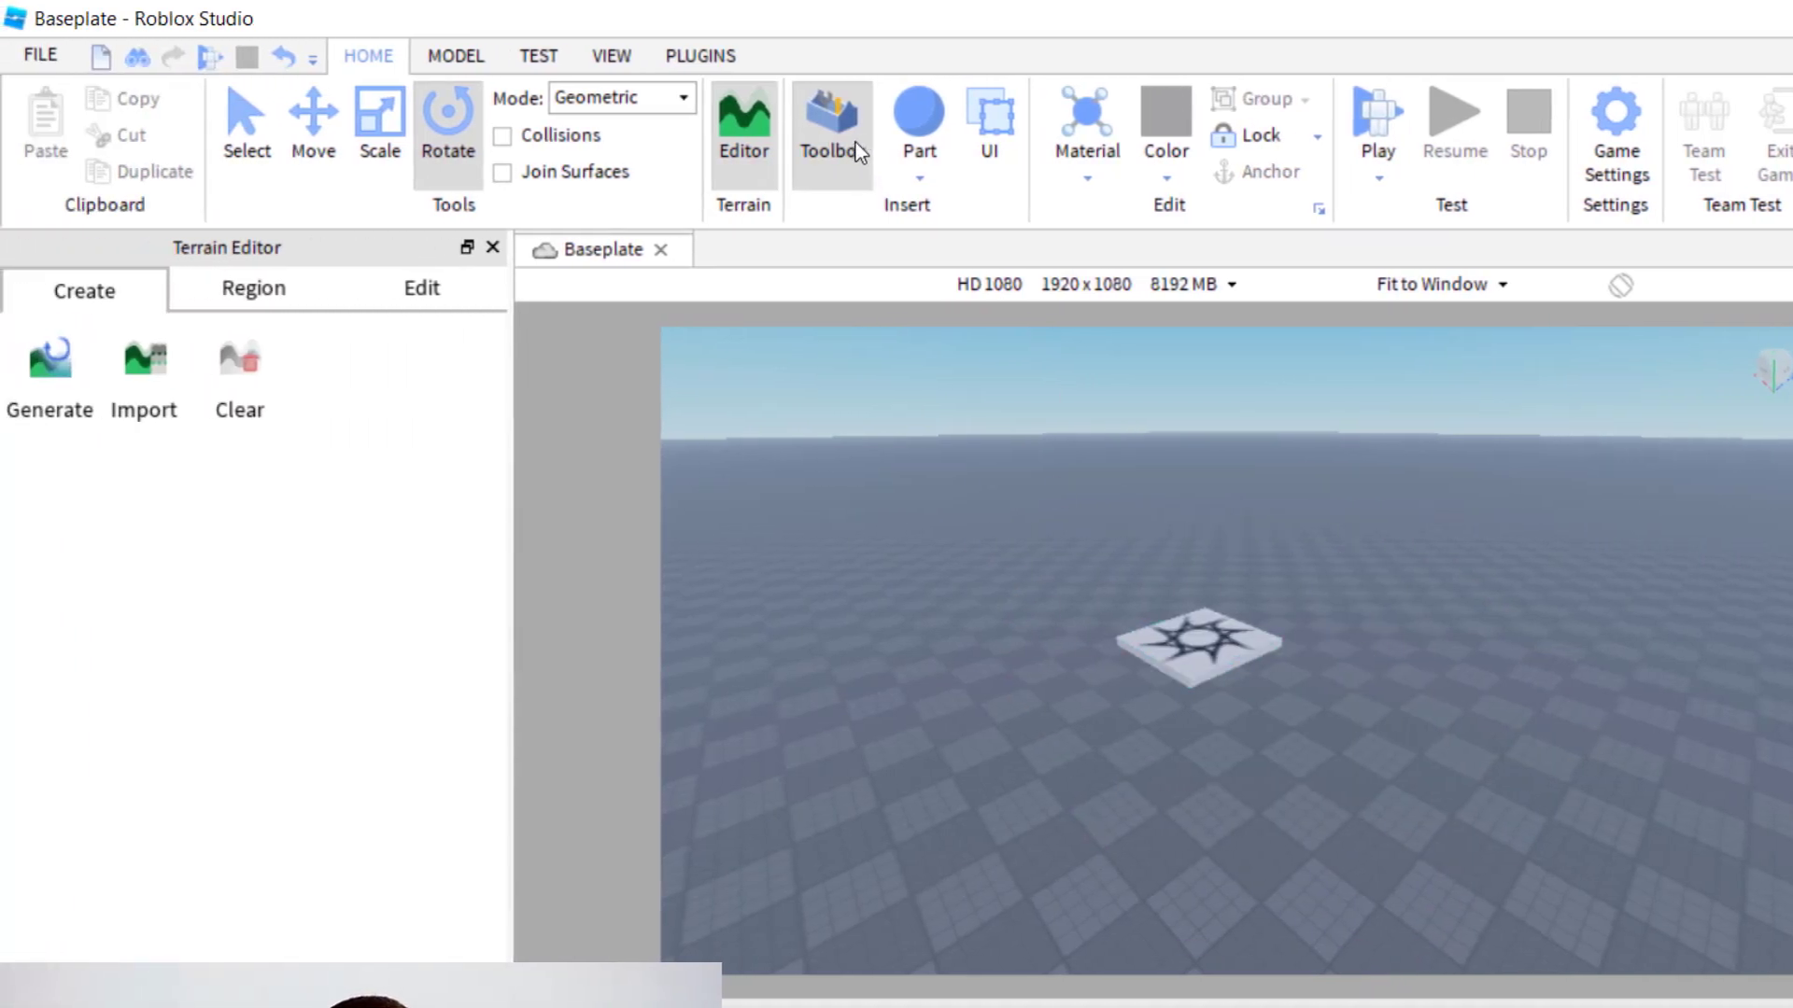
- Insert the Sakura Tree model from the Toolbox Marketplace Models list
{"action": "left_click", "coordinate": [832, 126]}
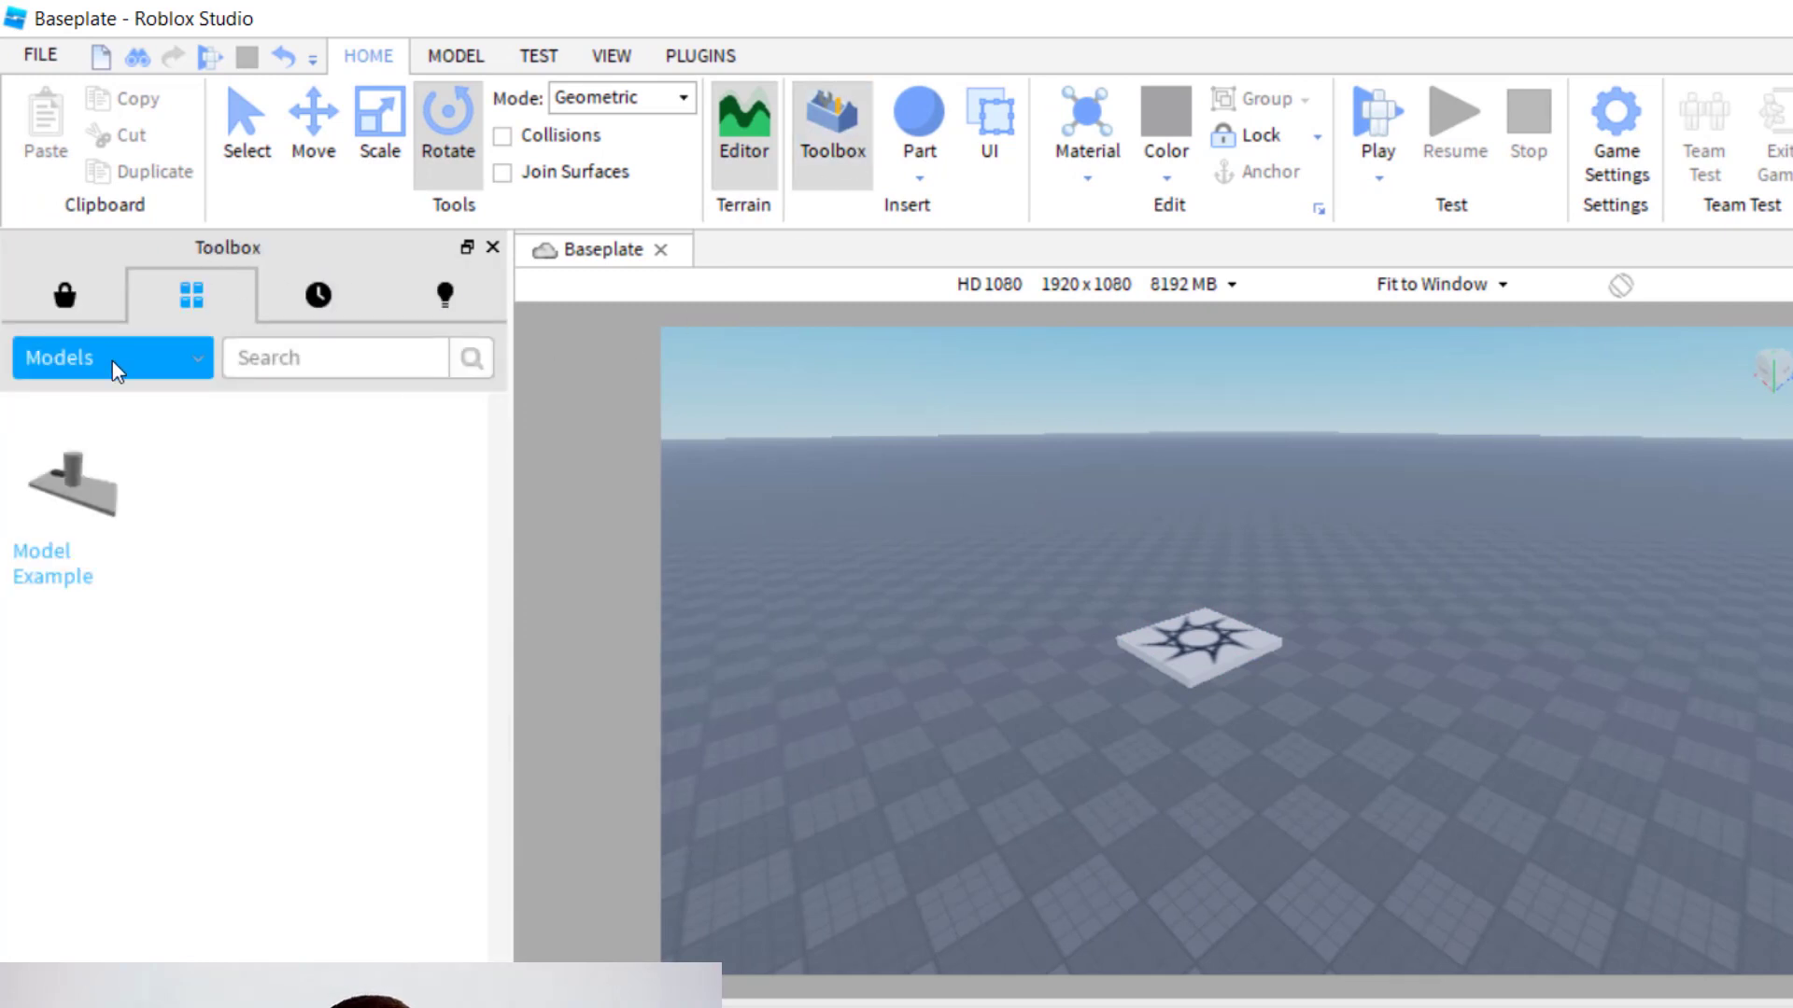
{"action": "left_click", "coordinate": [65, 295]}
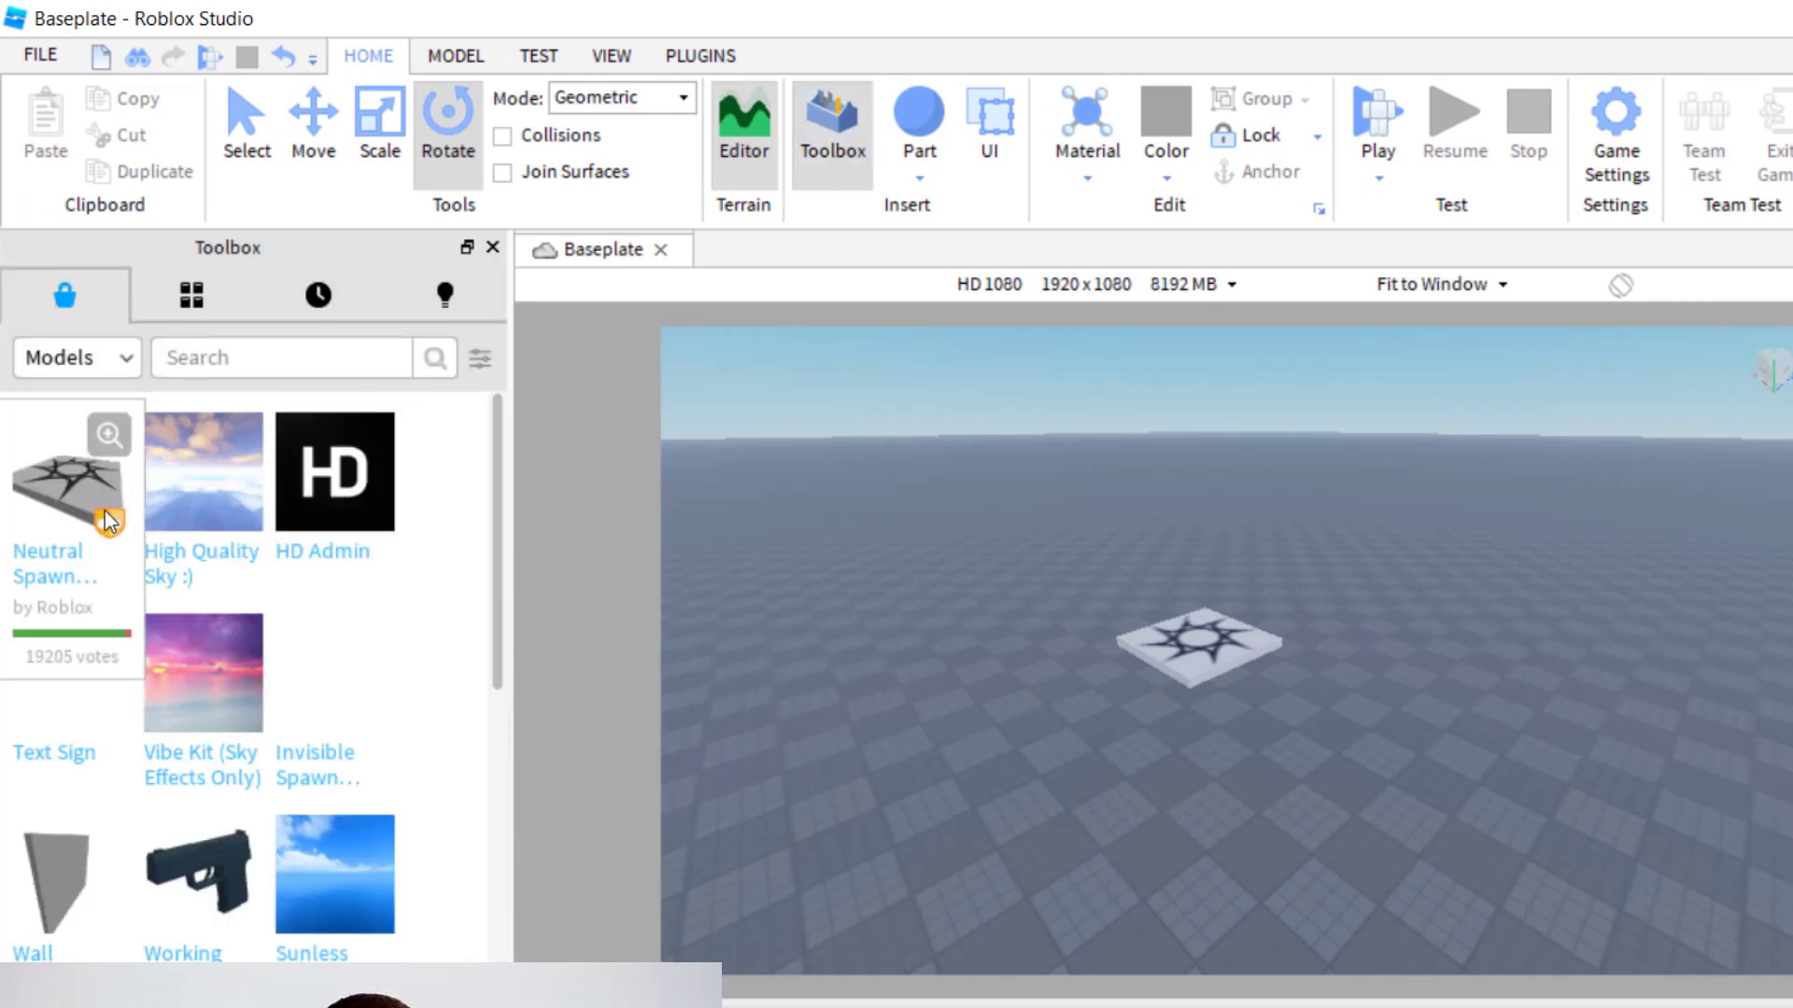
{"action": "scroll", "scroll_direction": "down", "scroll_amount": 3}
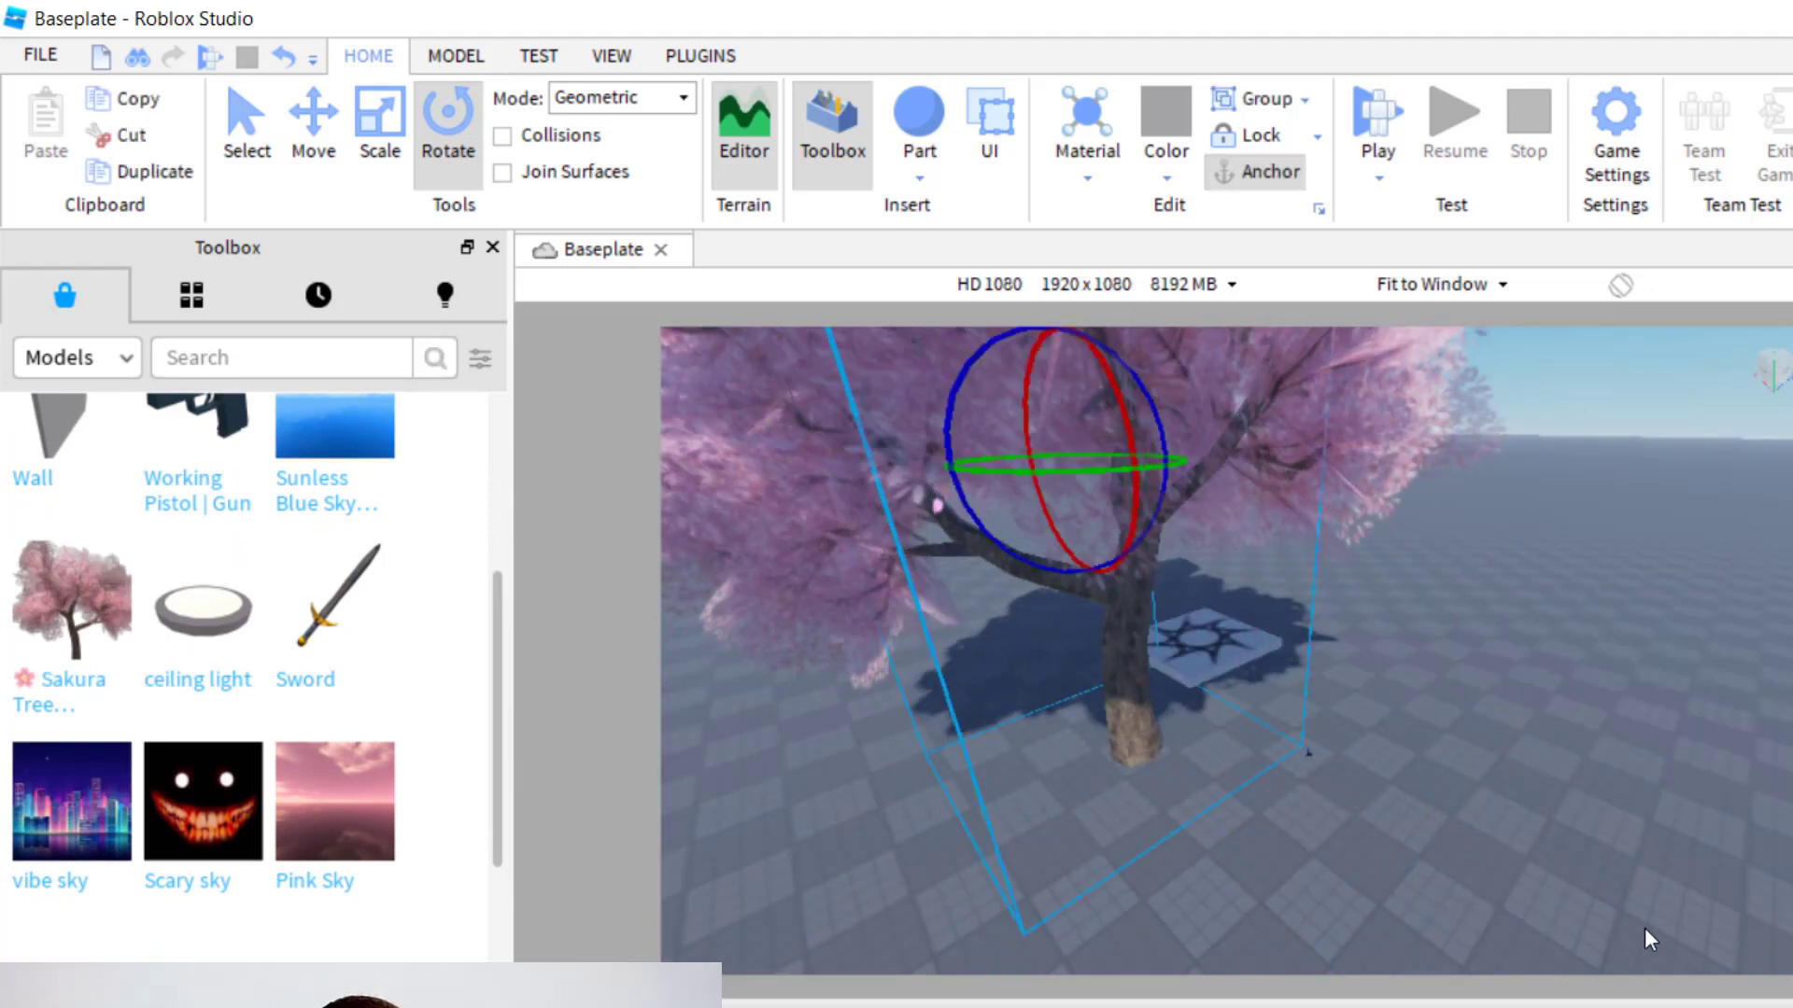
{"action": "mouse_move", "coordinate": [394, 575]}
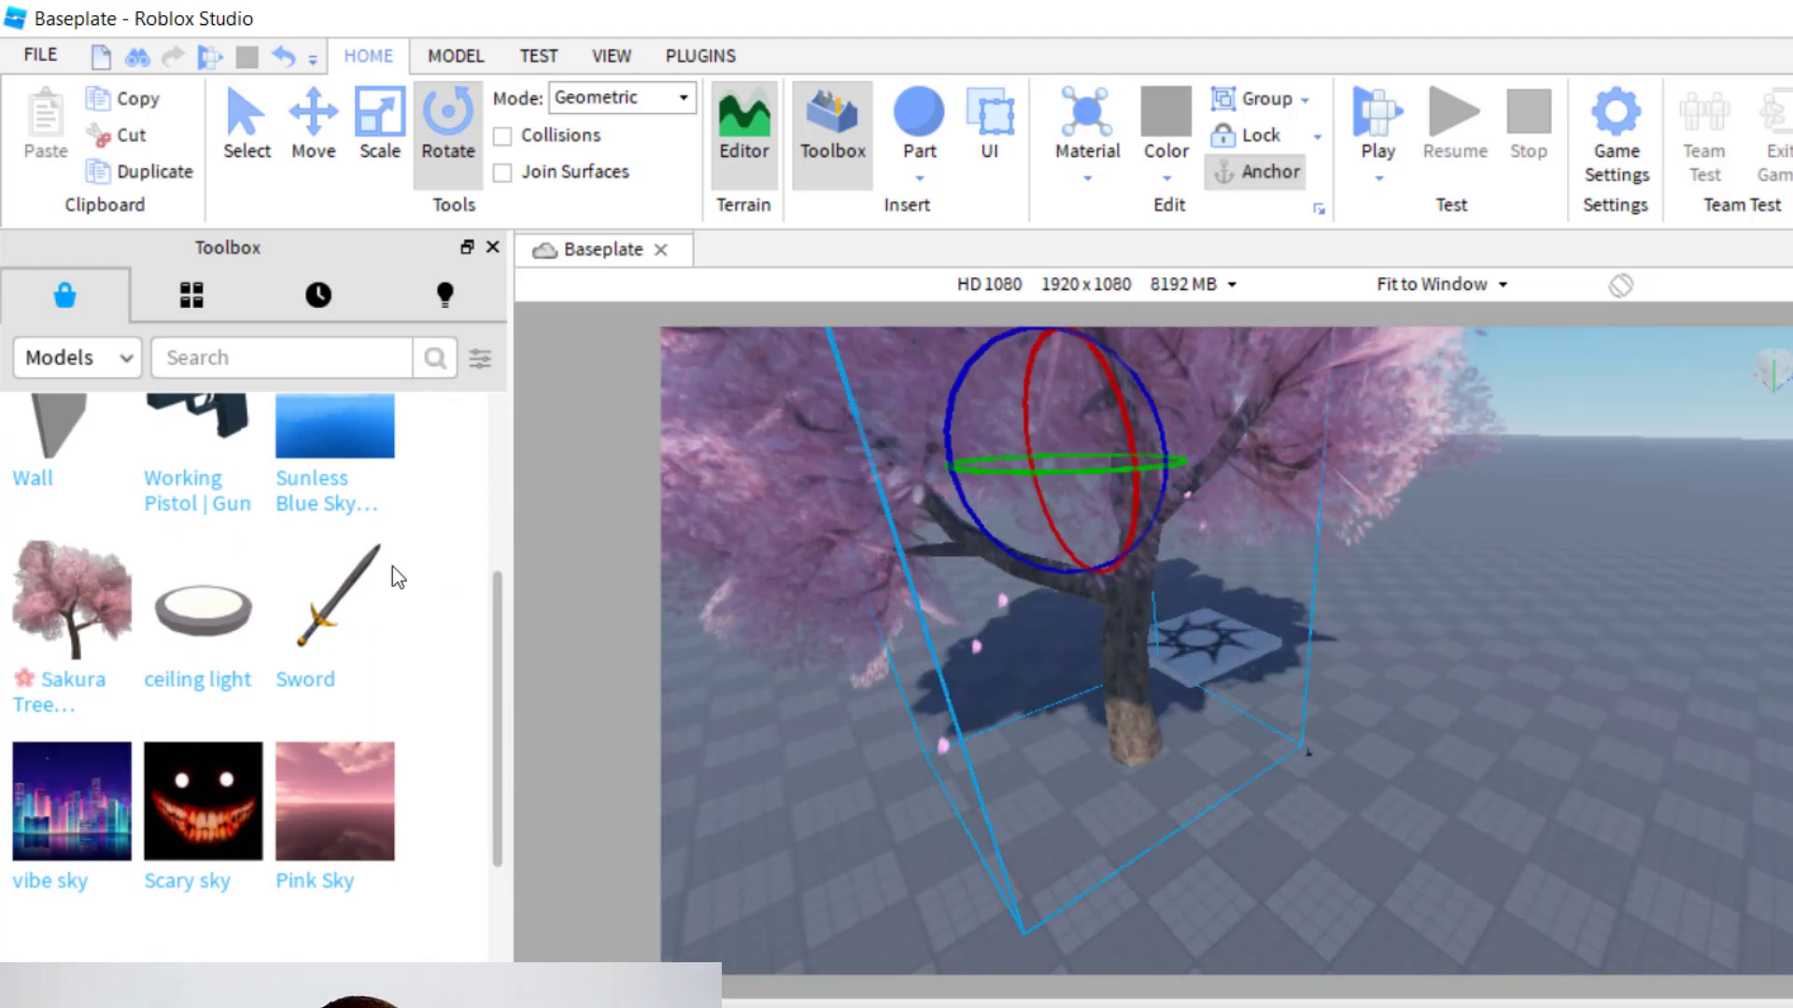